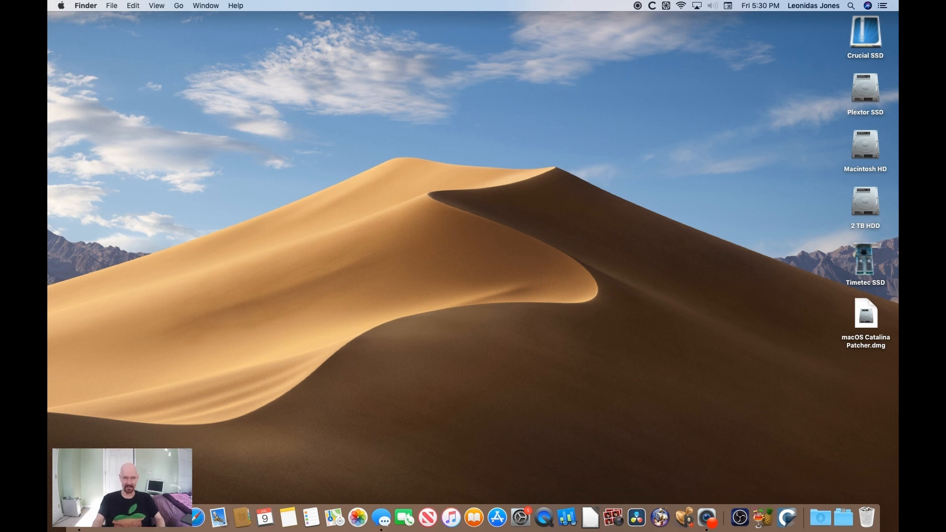
mouse_move(466, 225)
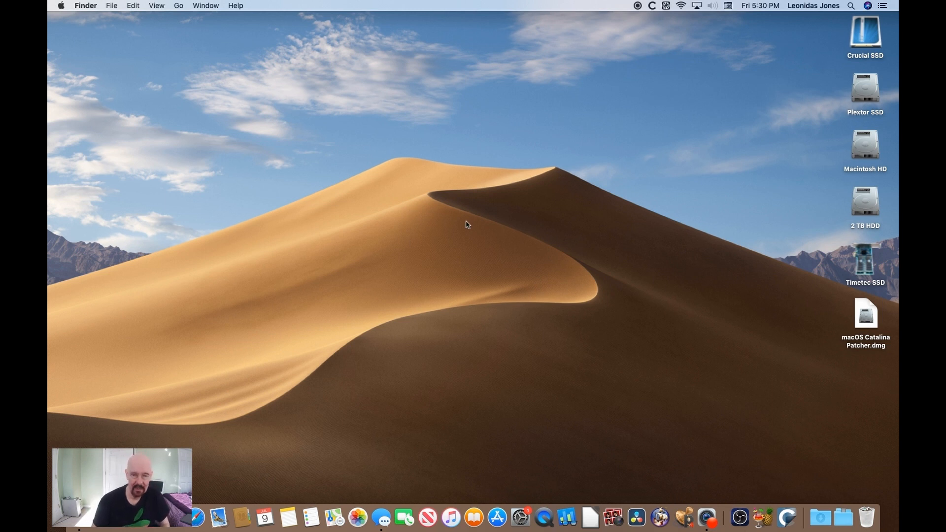
mouse_move(411, 229)
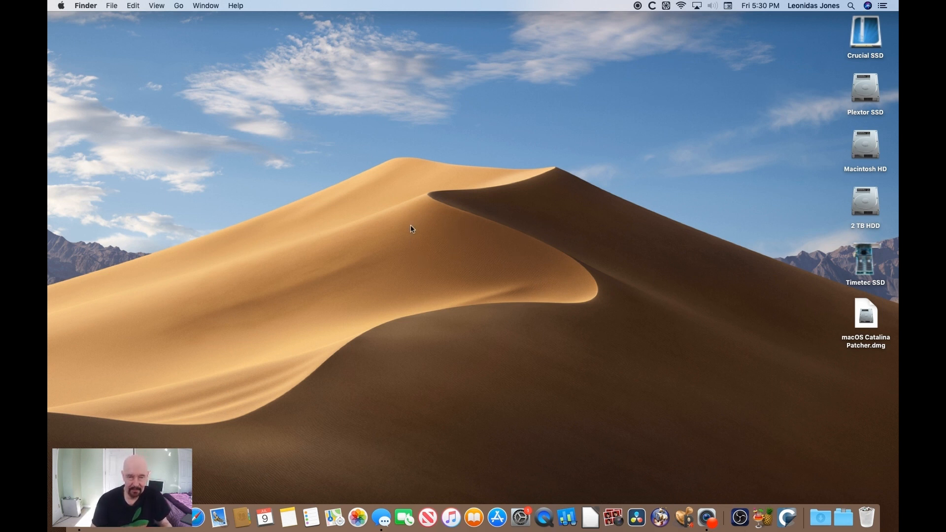
mouse_move(482, 232)
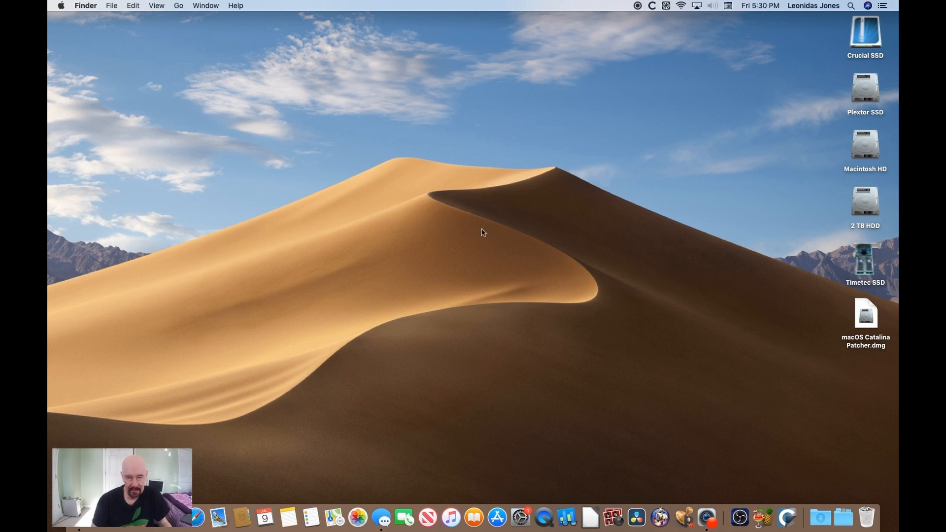
mouse_move(651, 258)
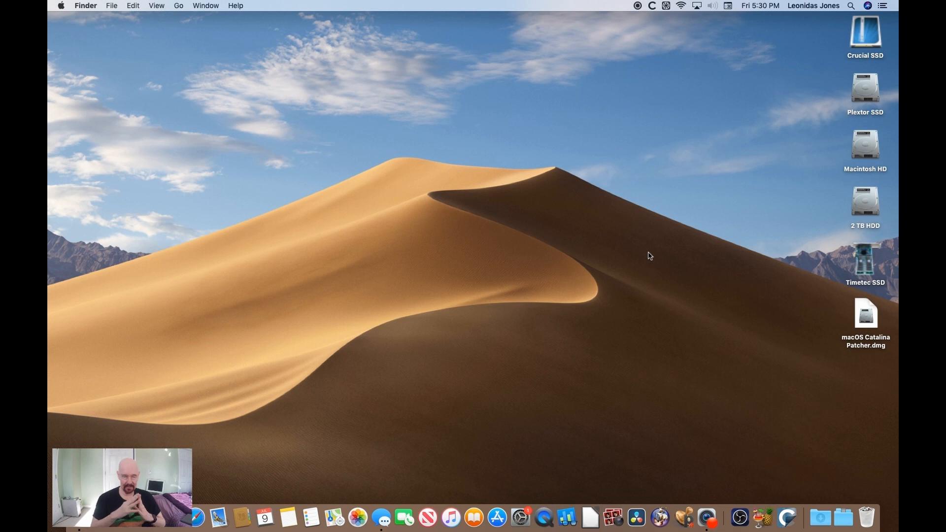
mouse_move(496, 517)
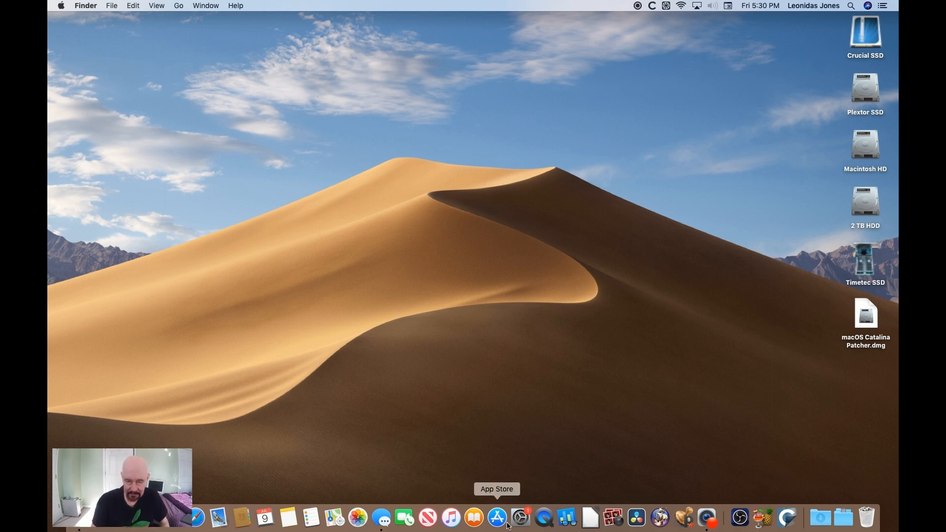
- Glance at the Desktop & Screen Saver settings in System Preferences, then quit System Preferences
click(520, 517)
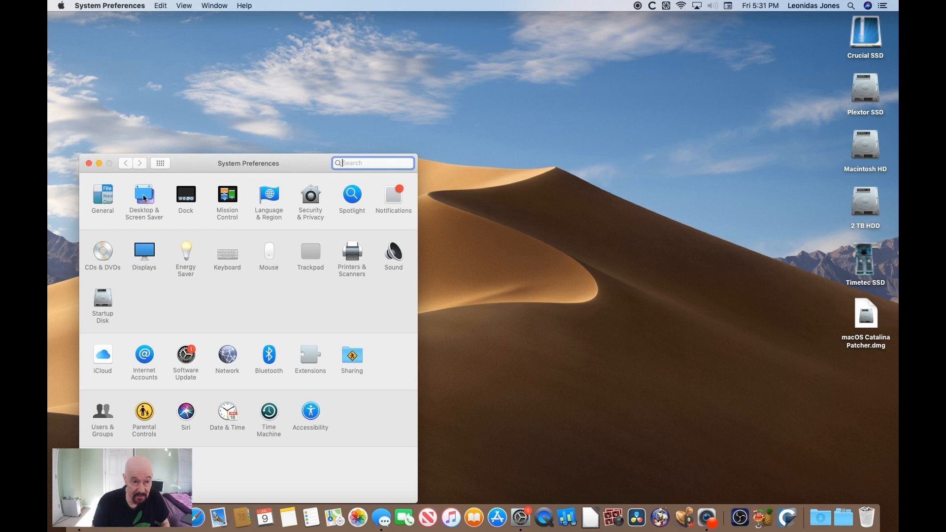
click(143, 197)
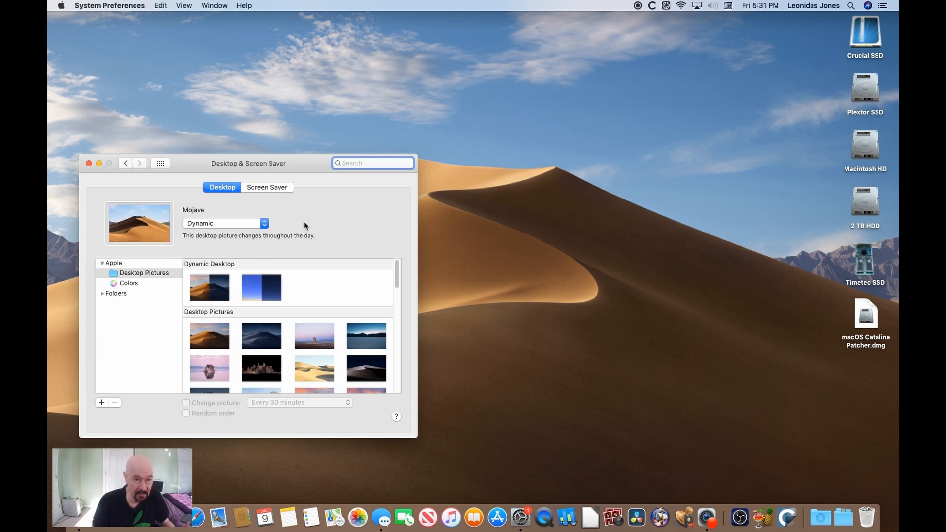
mouse_move(85, 34)
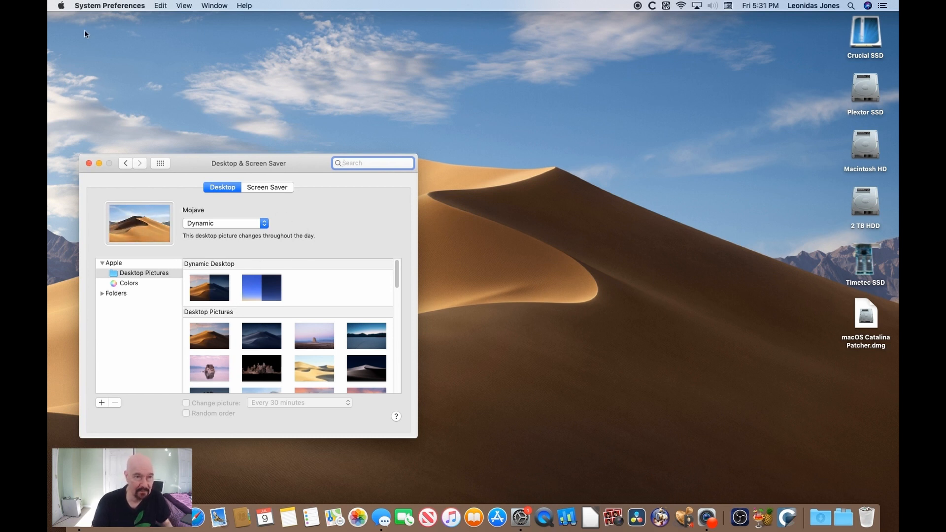
click(110, 6)
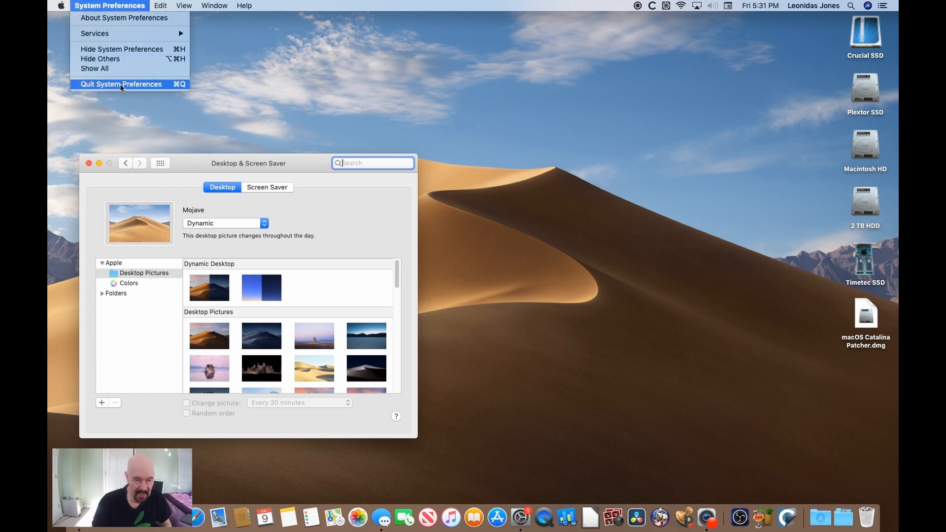
click(120, 84)
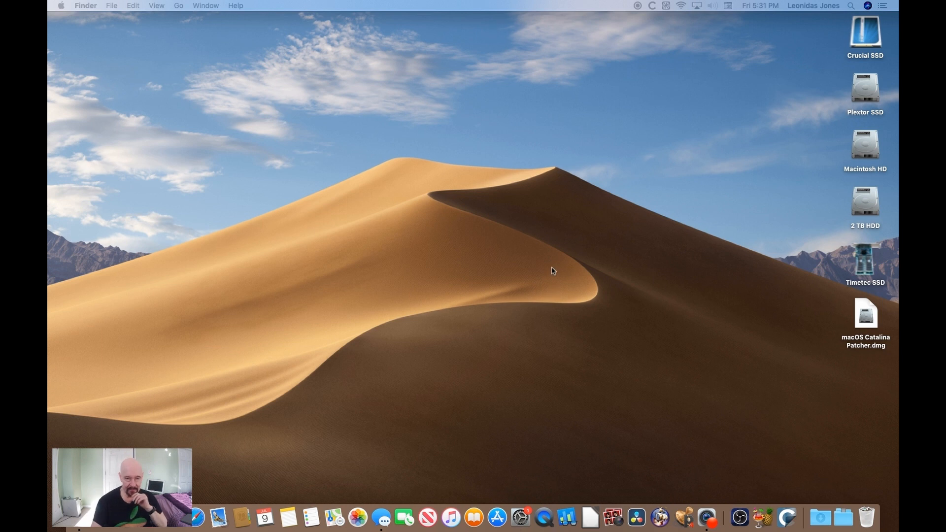
mouse_move(451, 198)
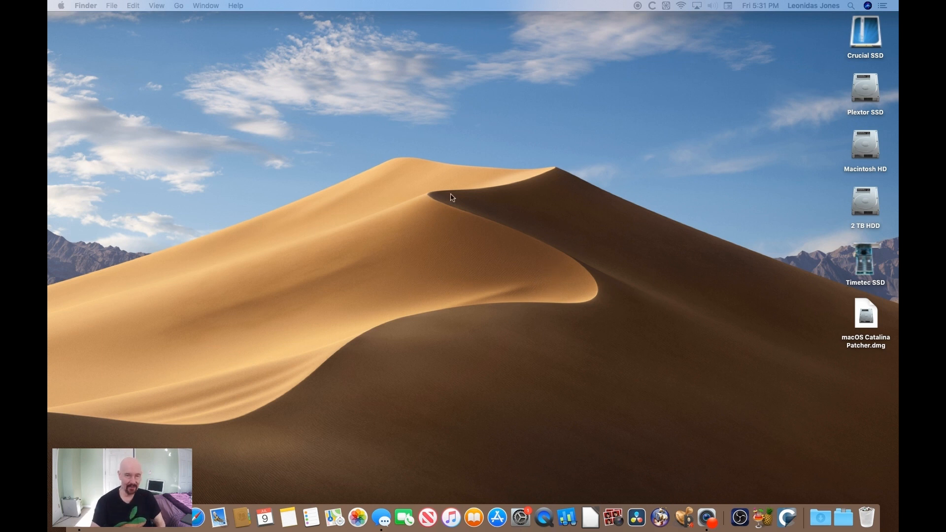
mouse_move(477, 217)
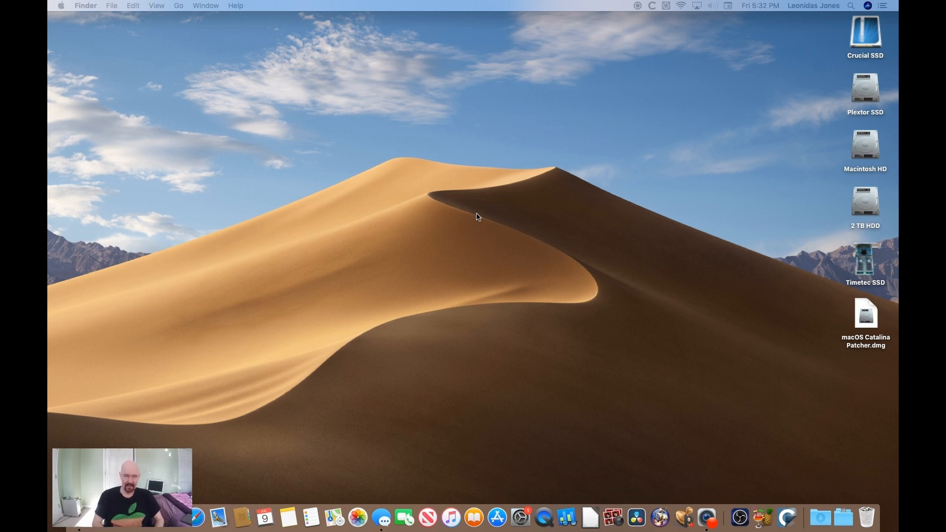
mouse_move(649, 361)
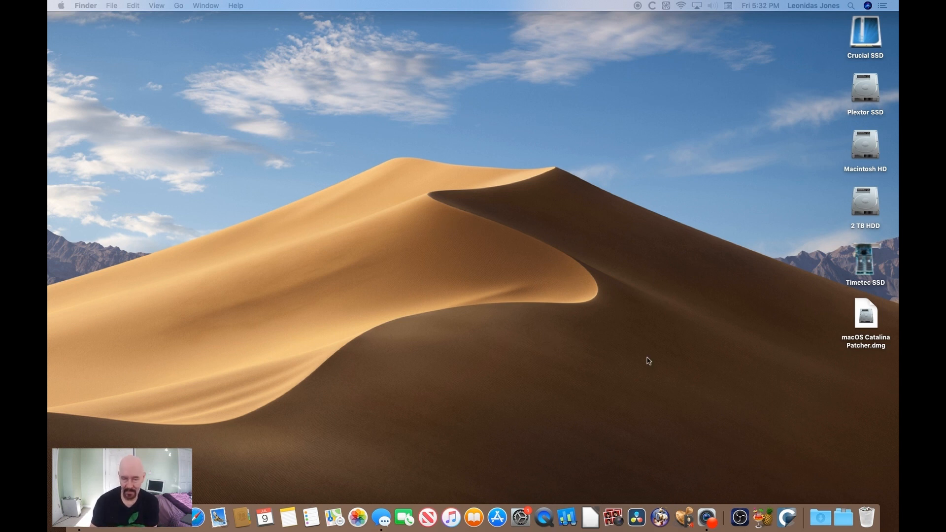
mouse_move(423, 284)
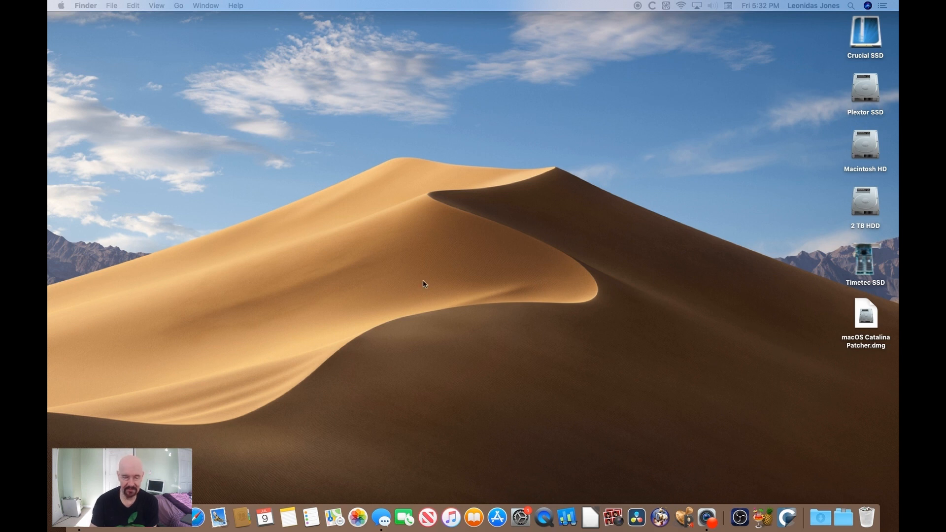
mouse_move(471, 222)
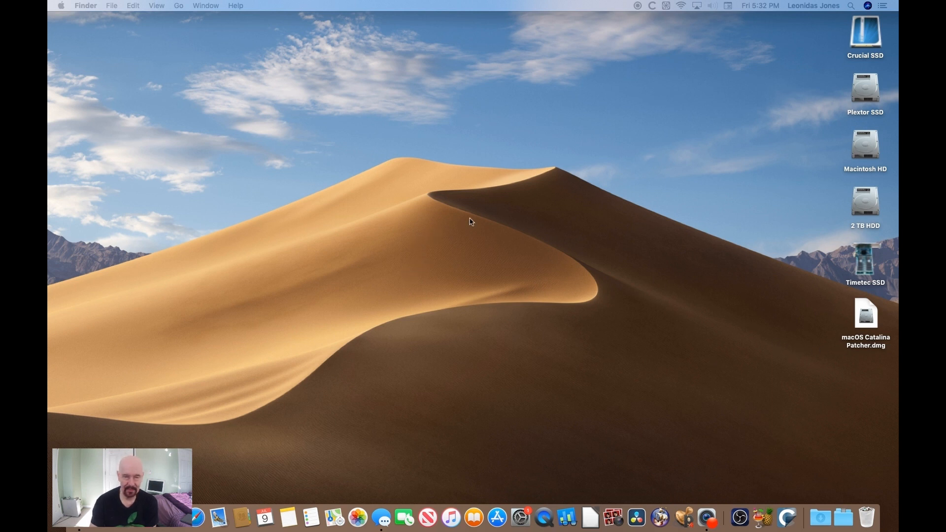
mouse_move(500, 205)
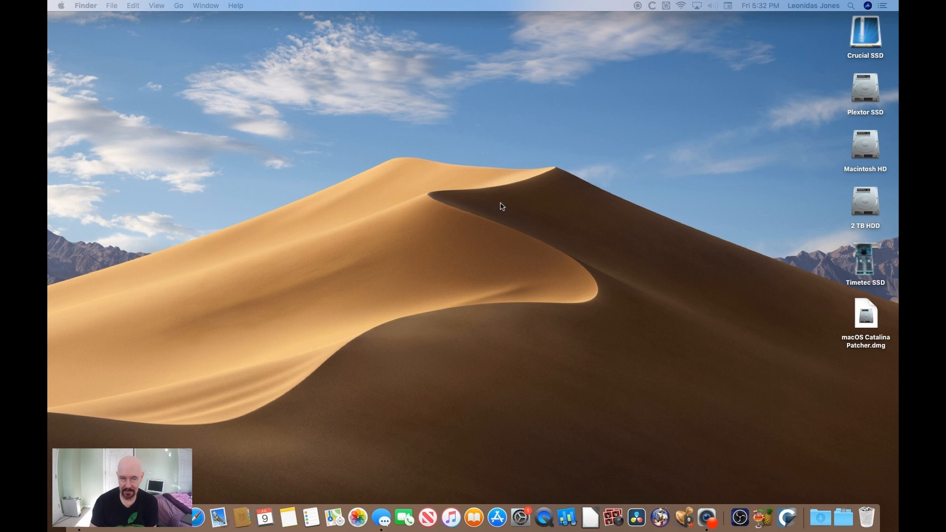
mouse_move(494, 209)
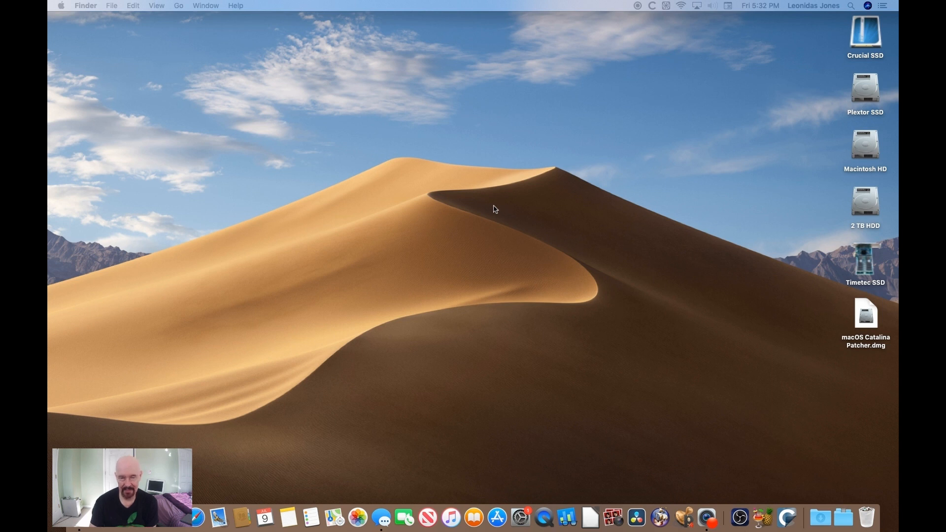
mouse_move(460, 244)
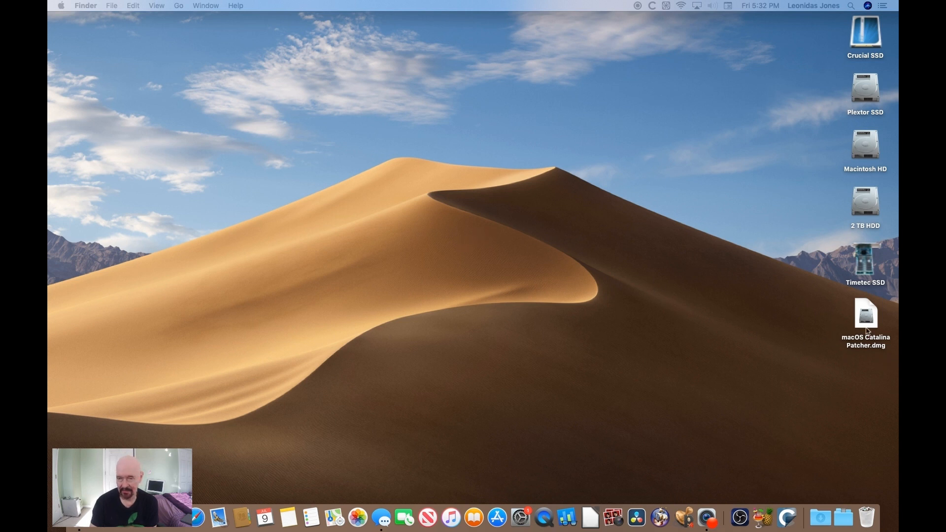
- Mount macOS Catalina Patcher.dmg from the desktop and select the patcher app in its volume window
click(864, 314)
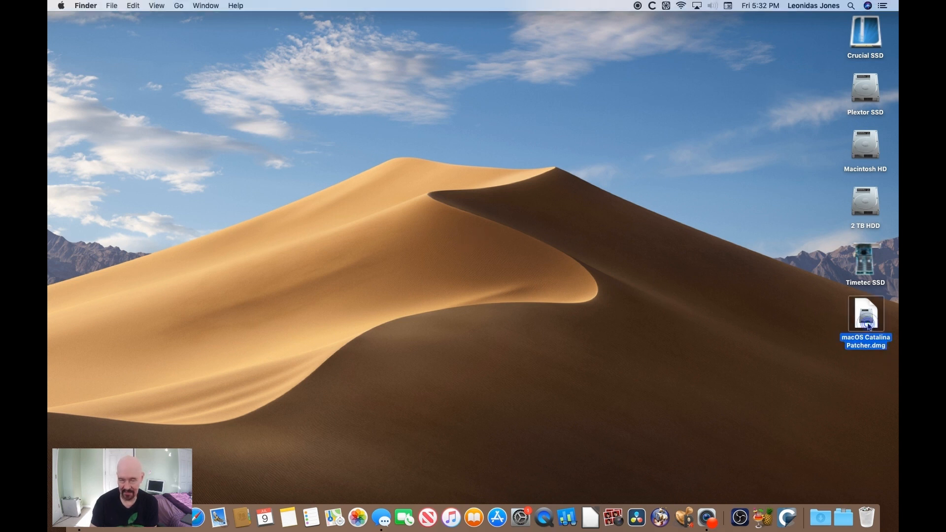
double_click(865, 313)
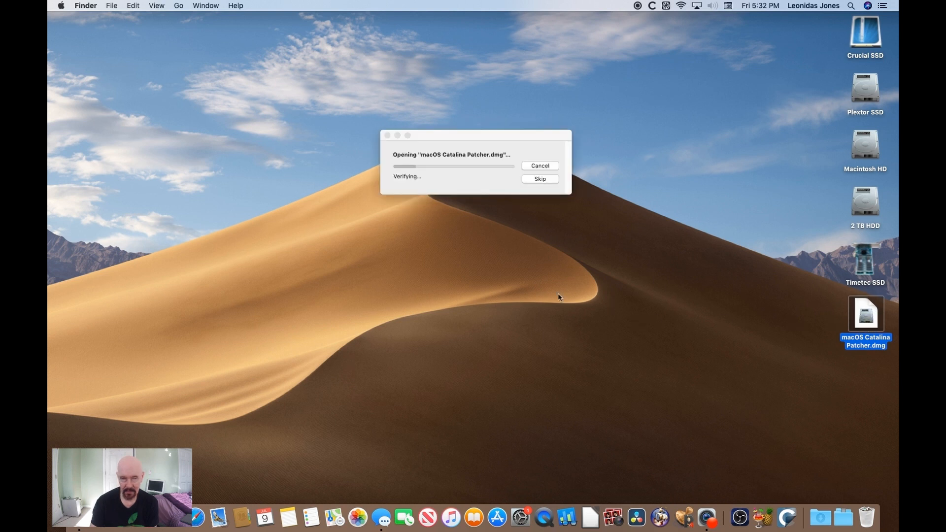
mouse_move(541, 291)
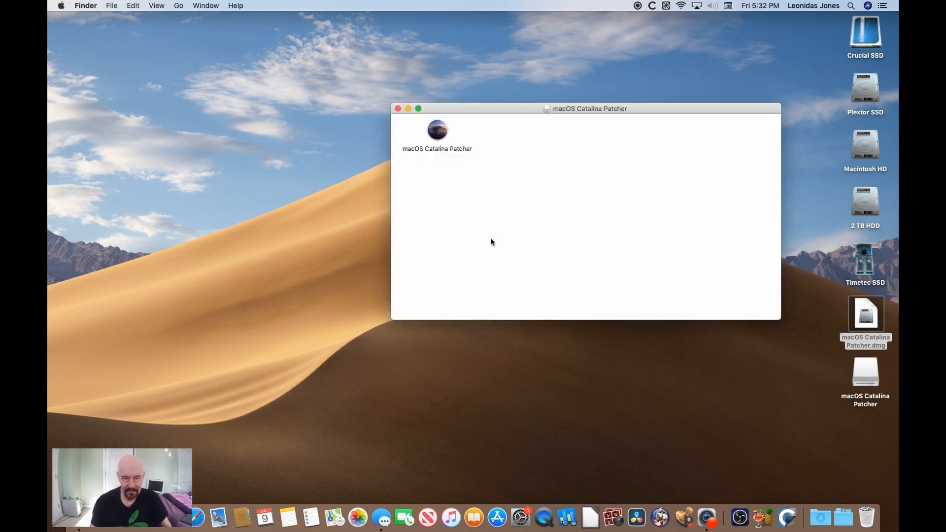
click(437, 130)
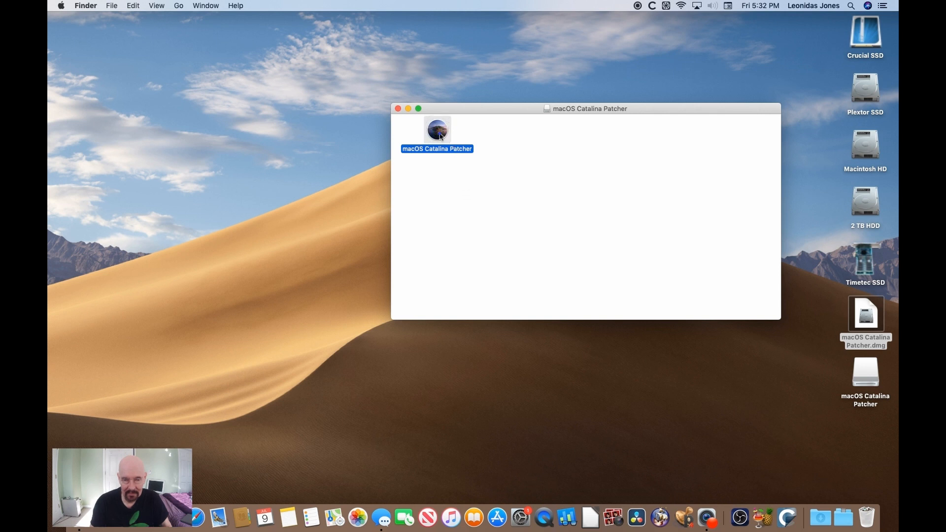
click(397, 108)
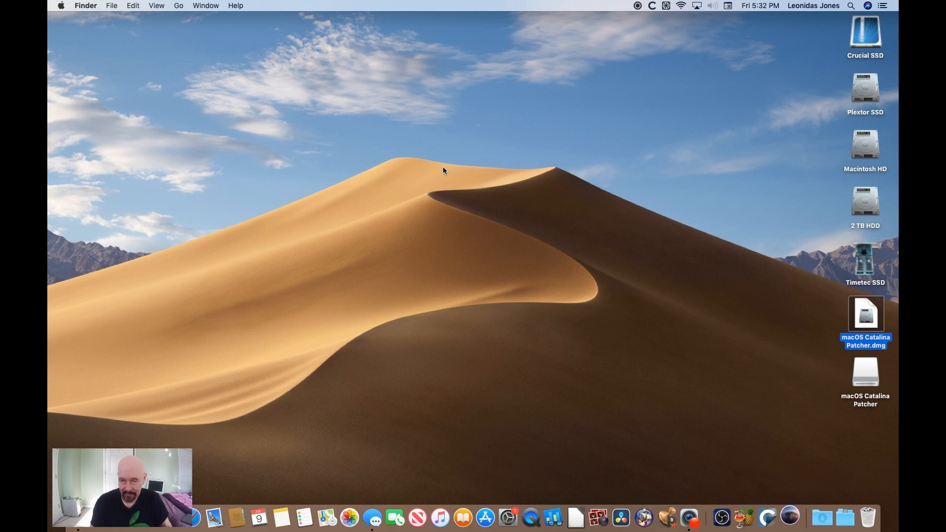
- Launch macOS Catalina Patcher and approve the downloaded-from-the-Internet warning with Open
double_click(865, 312)
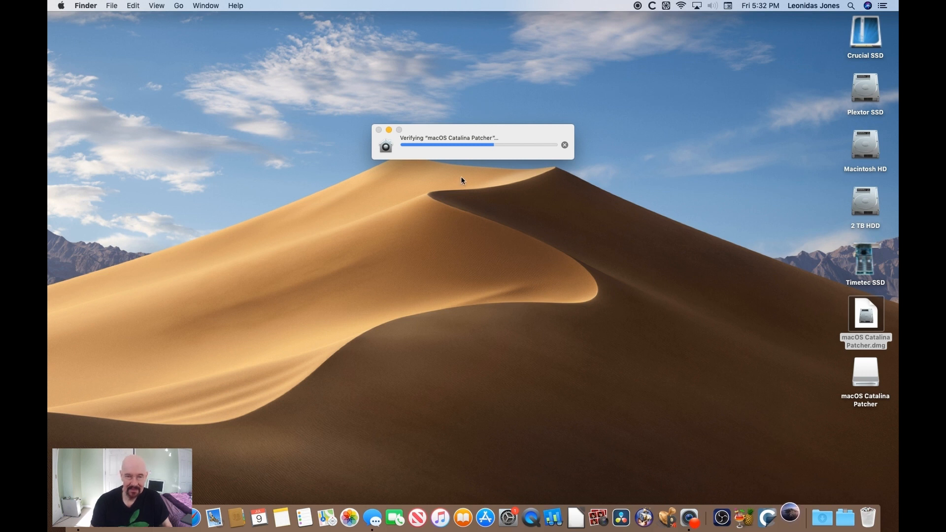
mouse_move(457, 185)
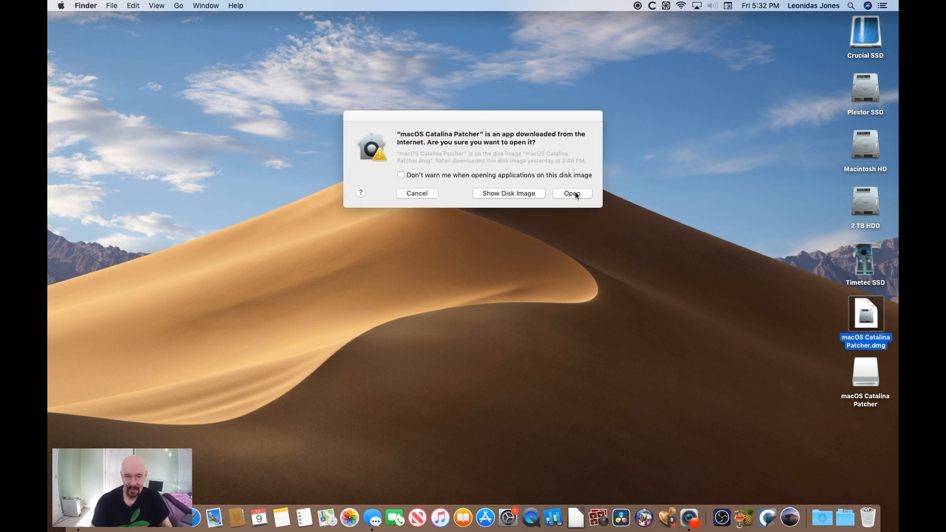
click(571, 193)
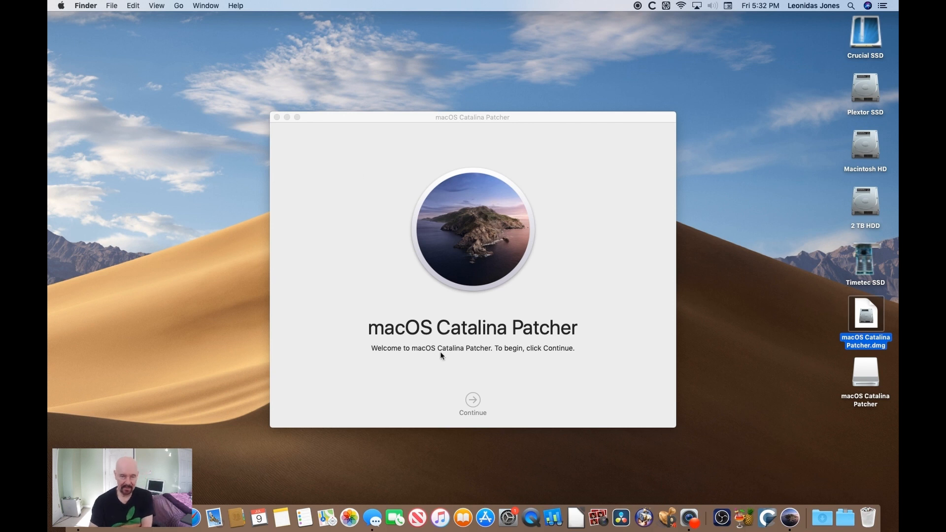
- Continue past the welcome and Contributors pages to the macOS Installer App page
click(472, 398)
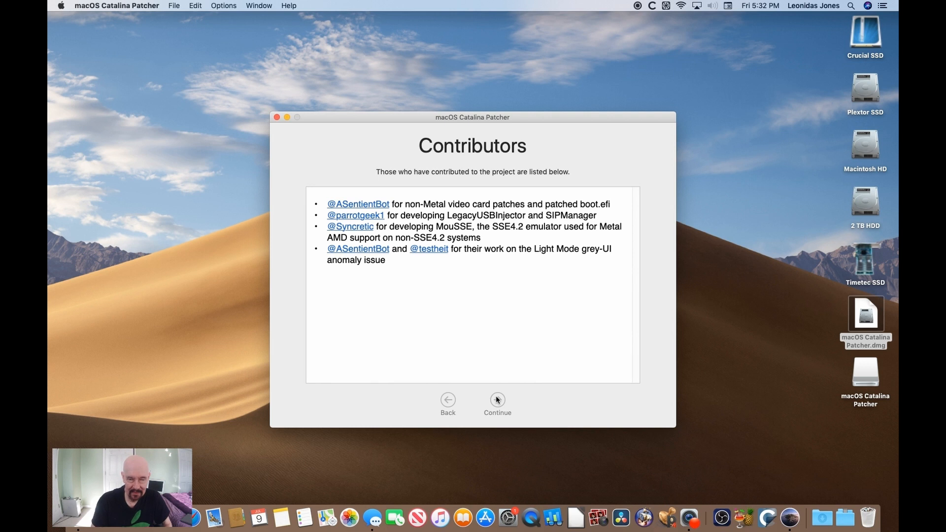
click(496, 400)
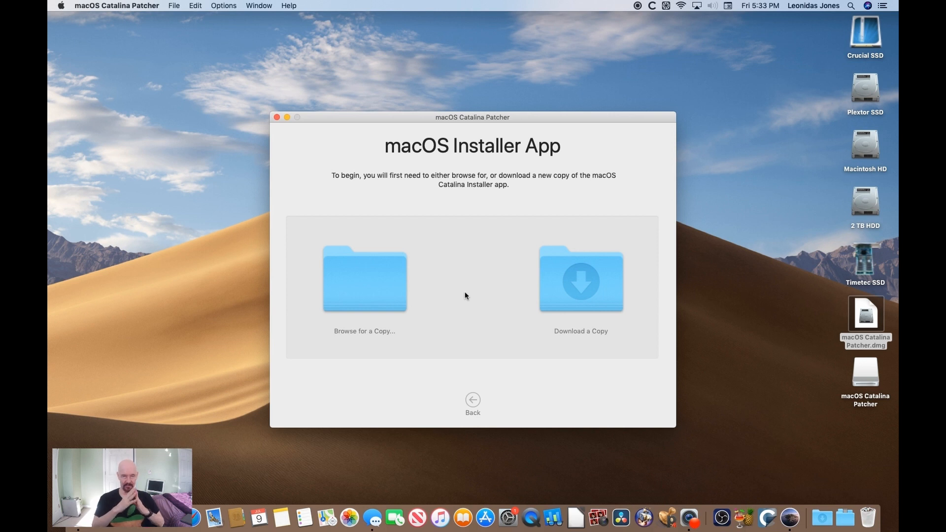
mouse_move(445, 176)
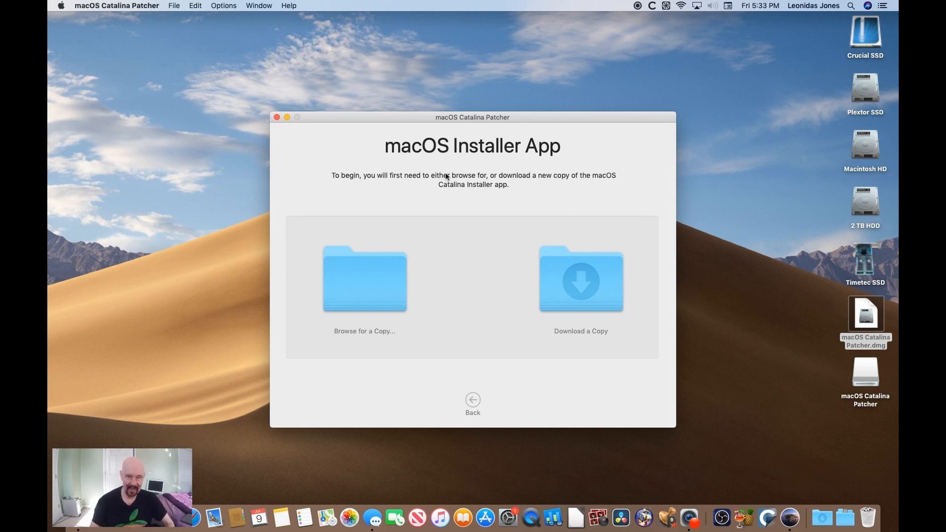
mouse_move(462, 168)
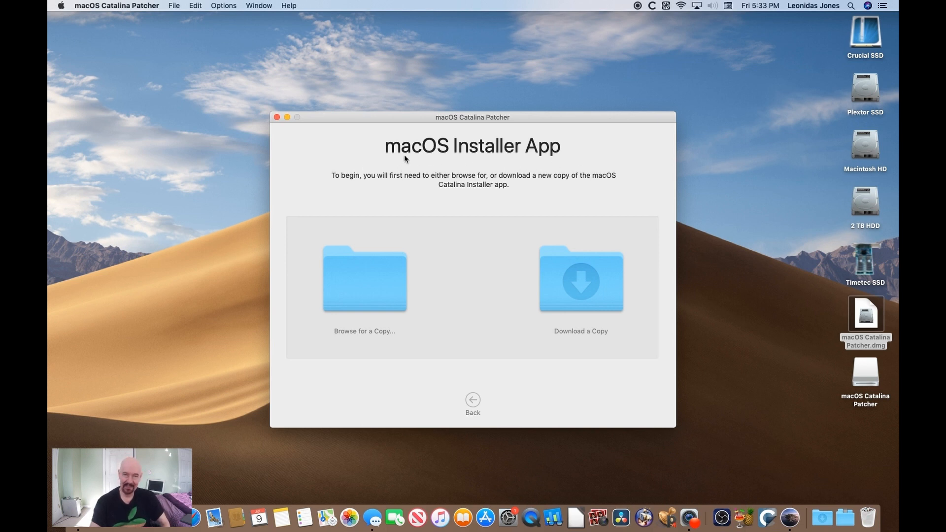
mouse_move(367, 286)
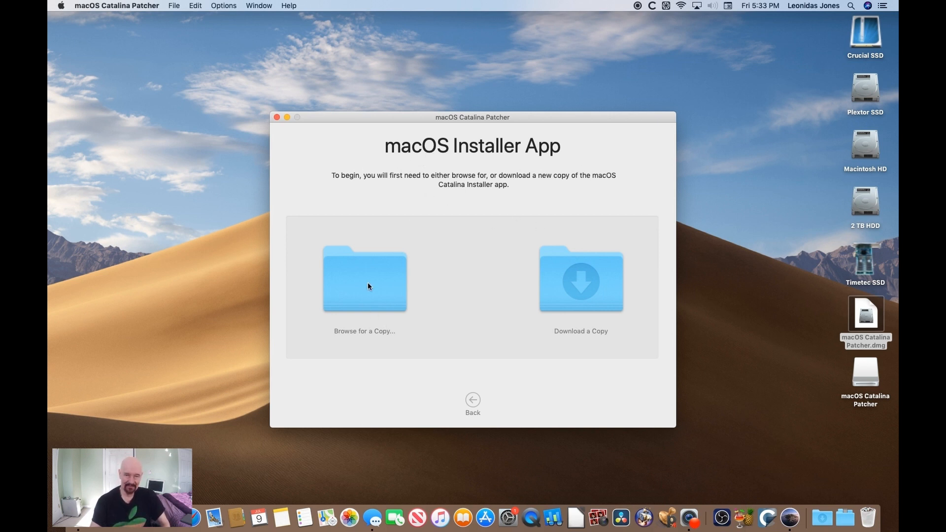
- Browse for a copy and choose Install macOS Catalina from the Applications folder
click(365, 279)
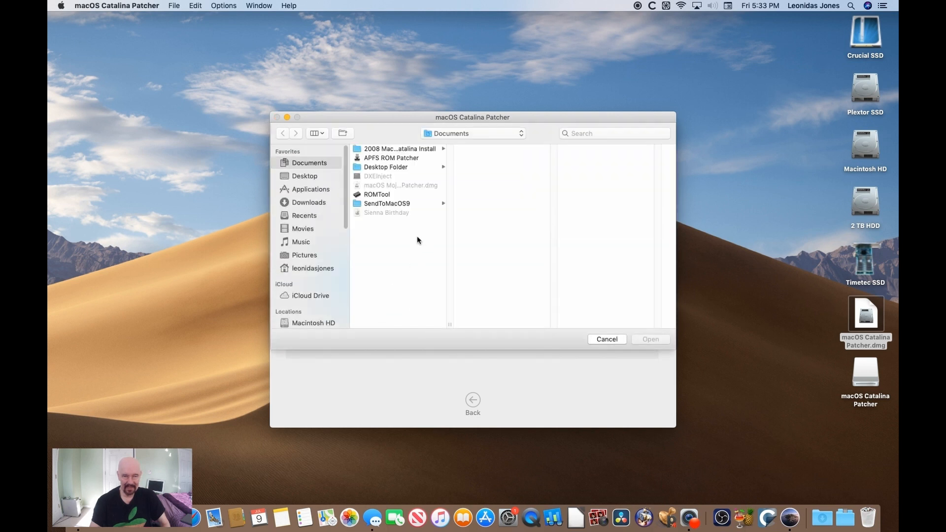
mouse_move(317, 192)
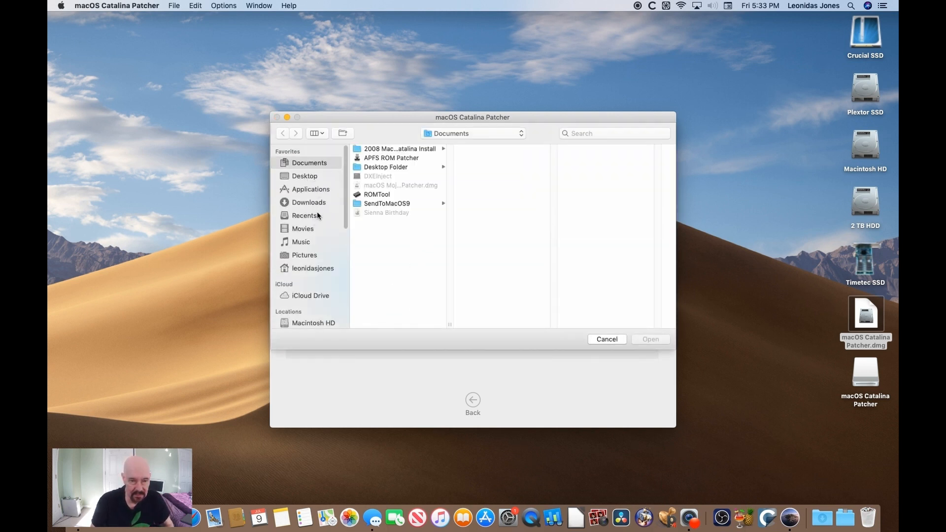
click(310, 189)
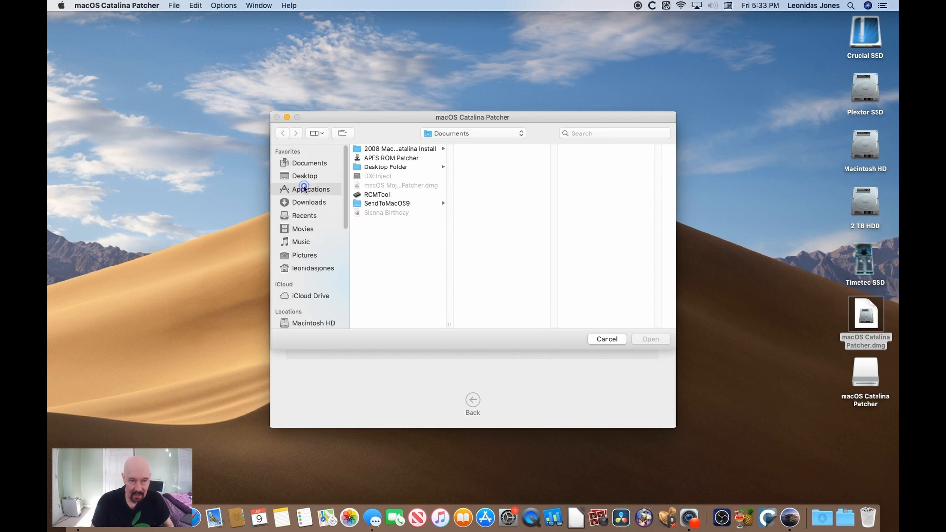
click(310, 189)
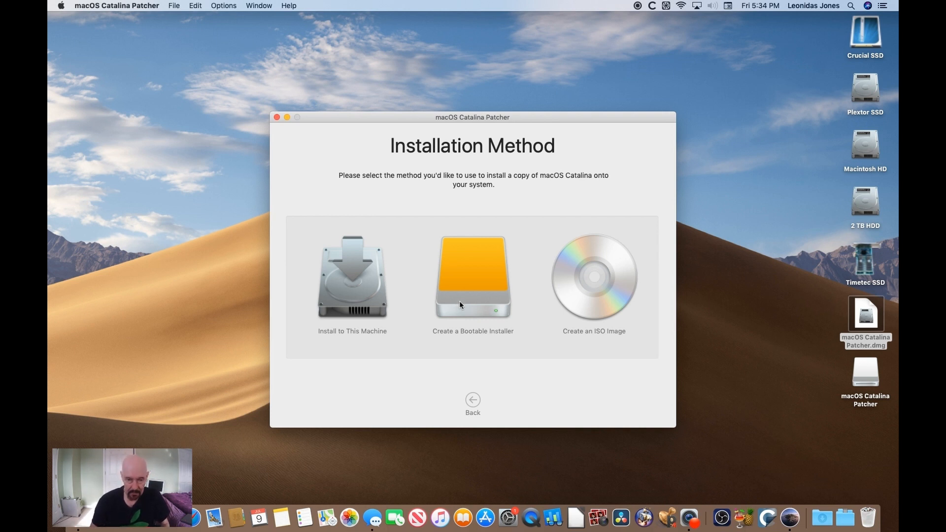
mouse_move(366, 319)
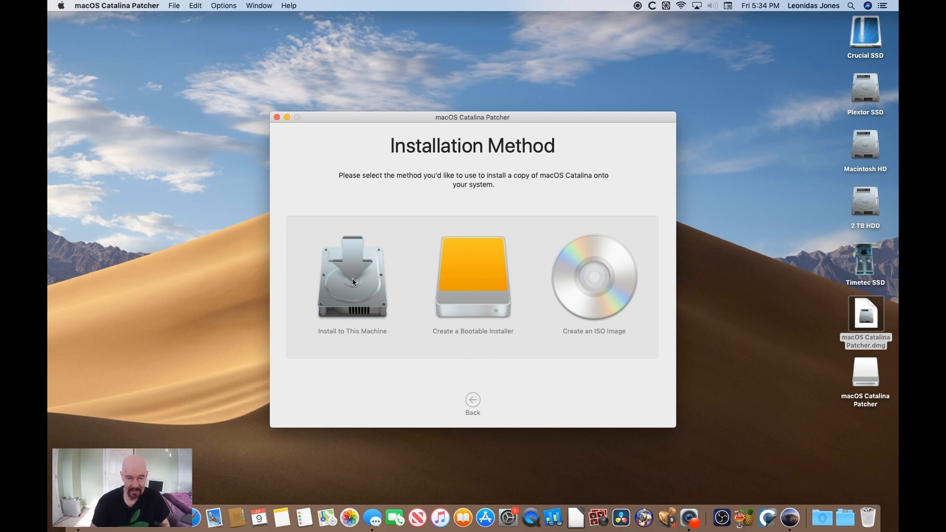
mouse_move(349, 284)
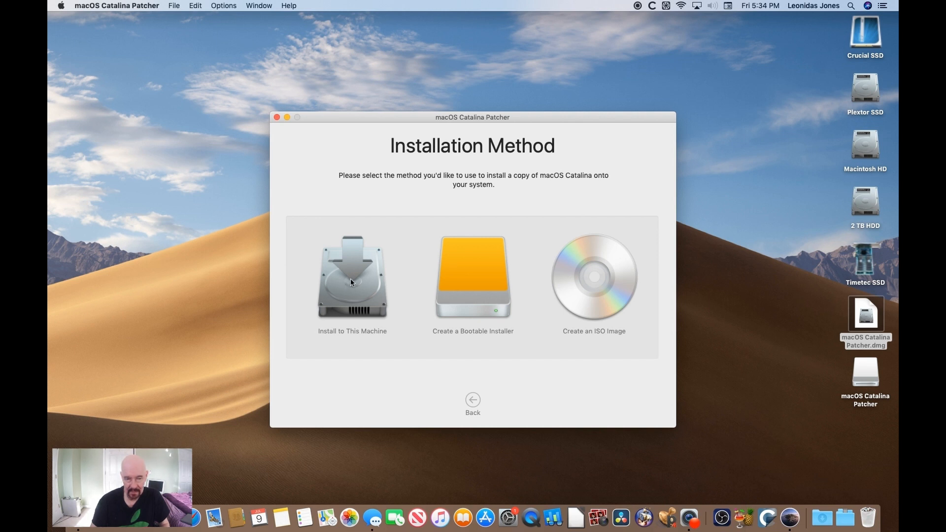
- Choose Install to This Machine, start patching and authorise it with the administrator password
click(352, 277)
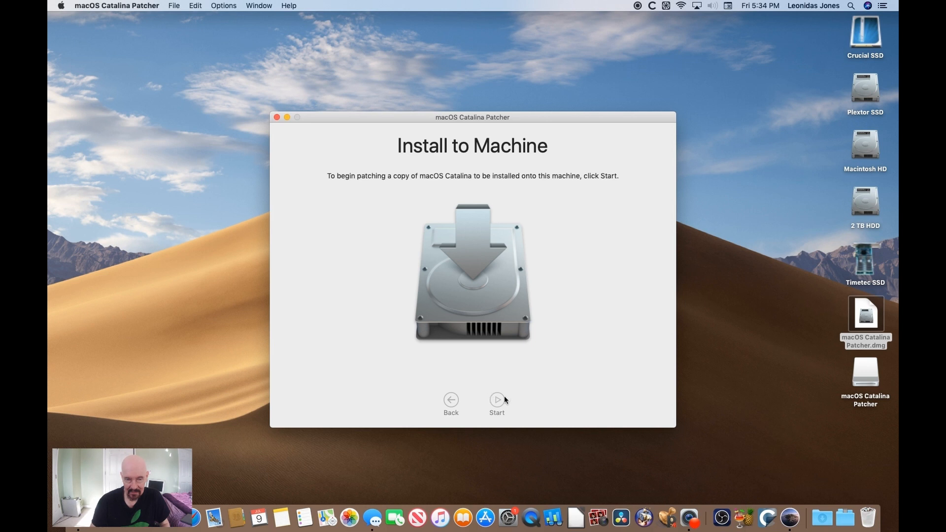
click(497, 399)
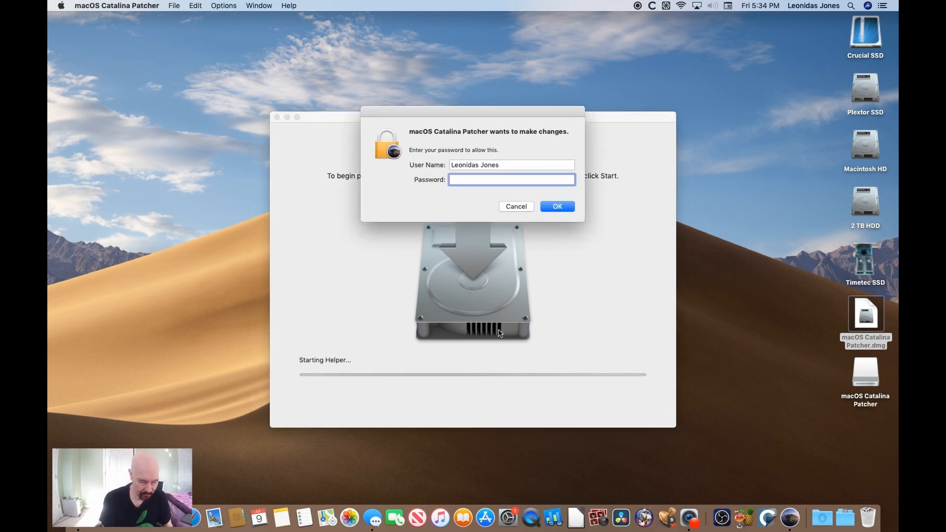
text(password)
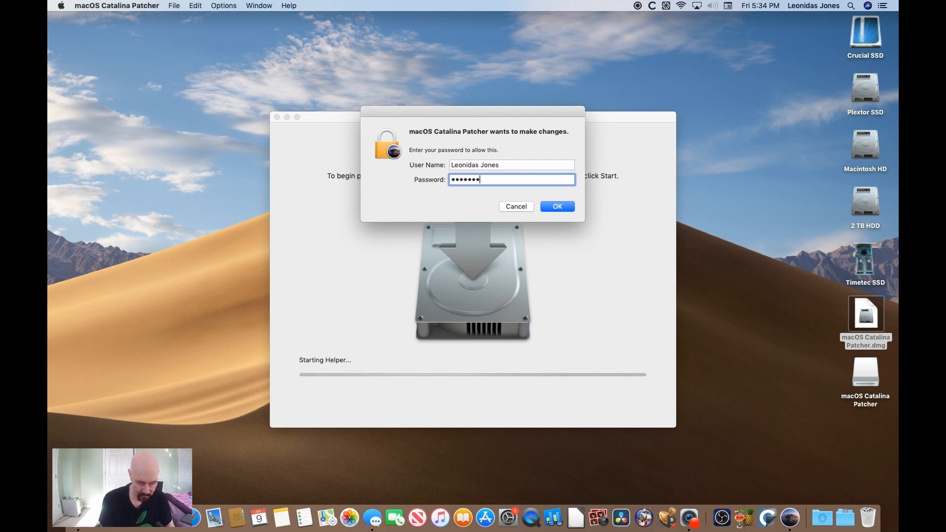
click(556, 206)
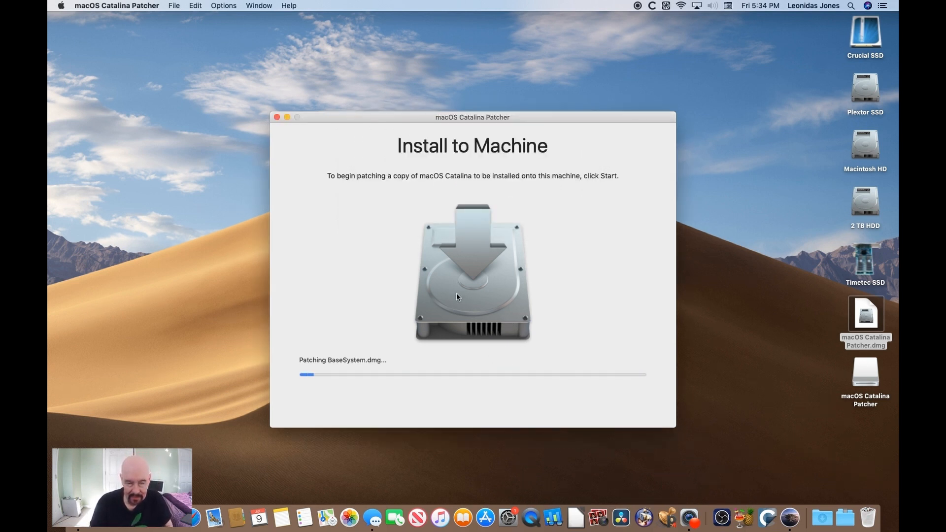
mouse_move(491, 302)
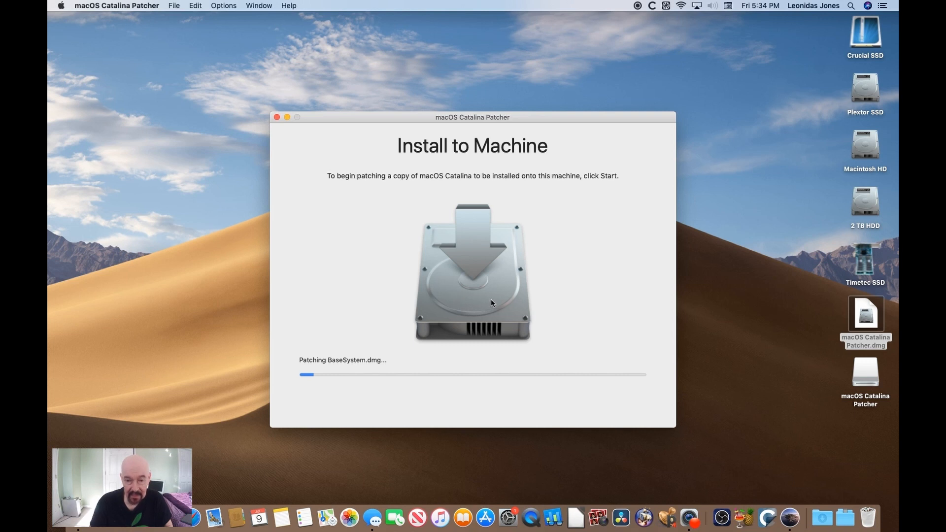
mouse_move(483, 278)
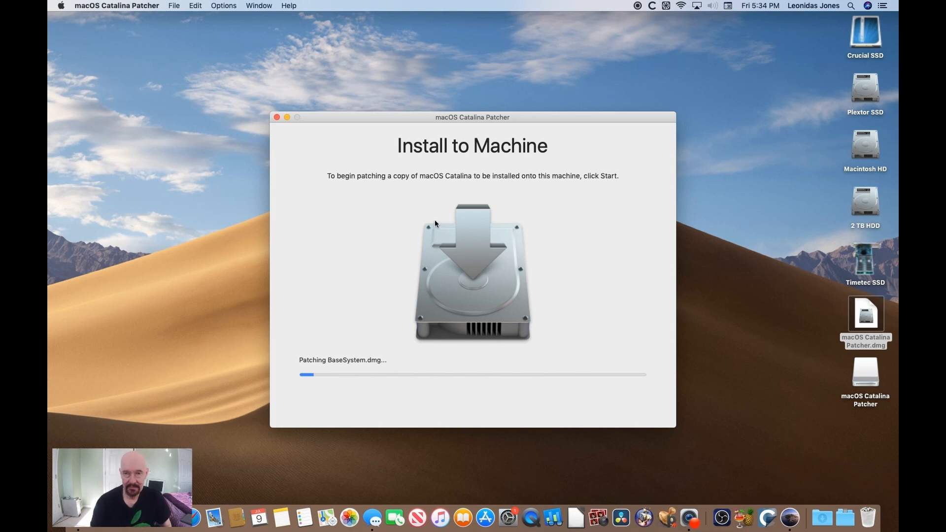
click(636, 6)
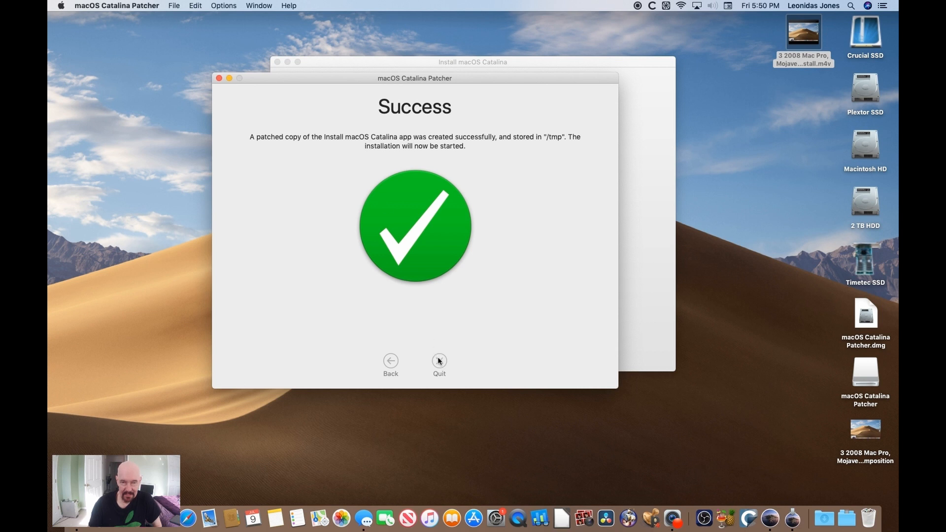
- Quit the patcher from its Success window, leaving Install macOS Catalina's welcome screen open
click(439, 361)
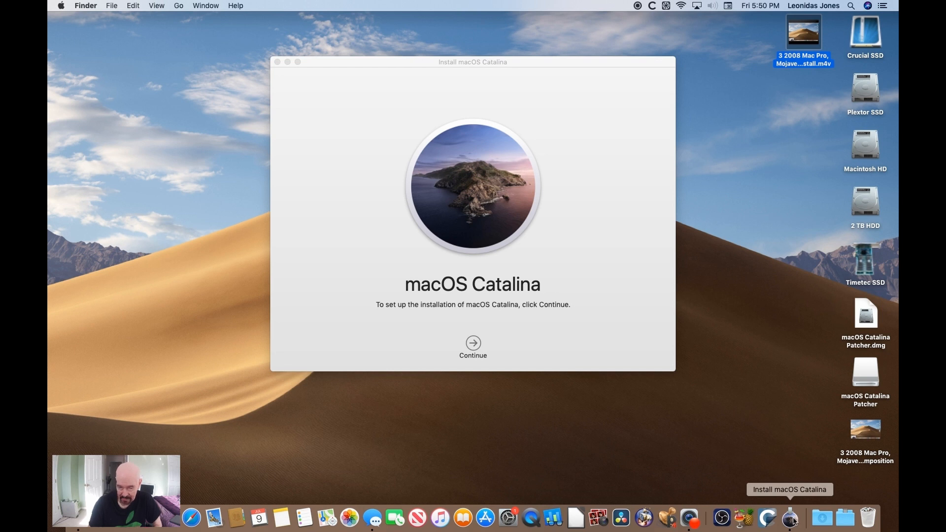
mouse_move(422, 295)
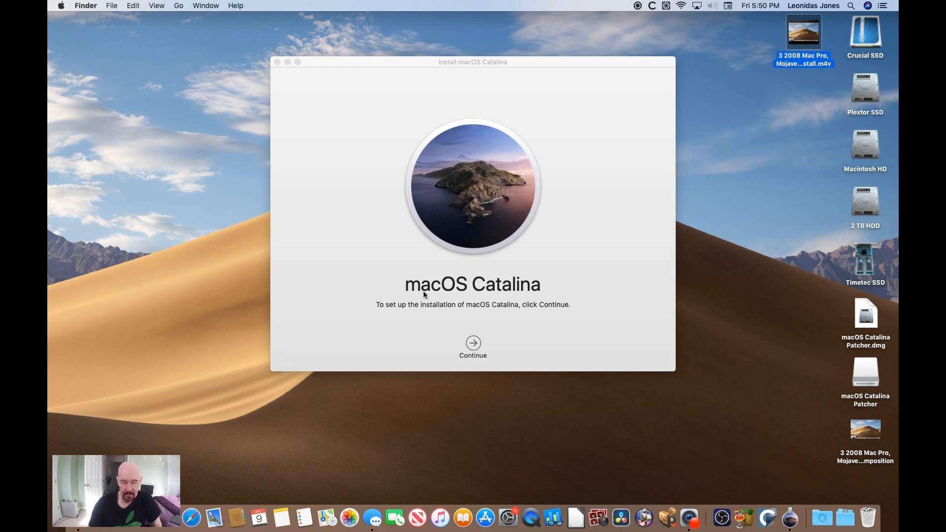
mouse_move(491, 281)
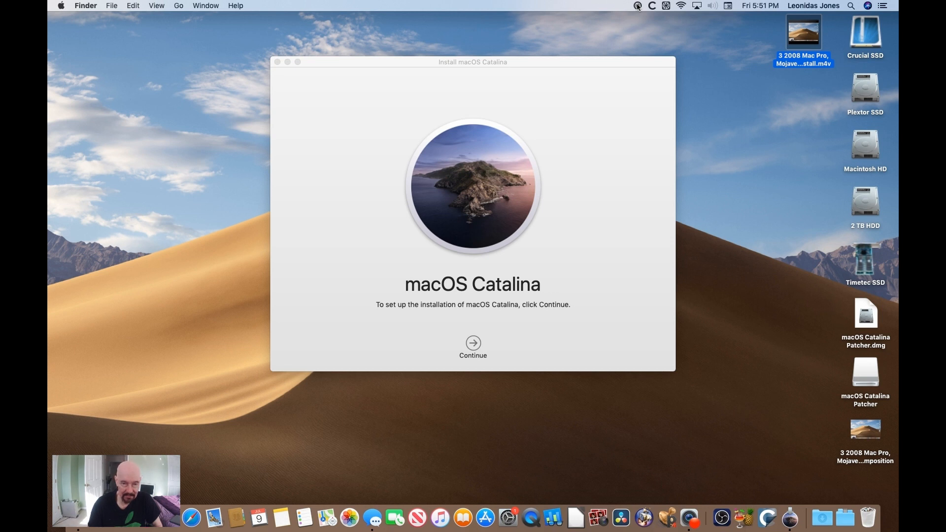
click(637, 6)
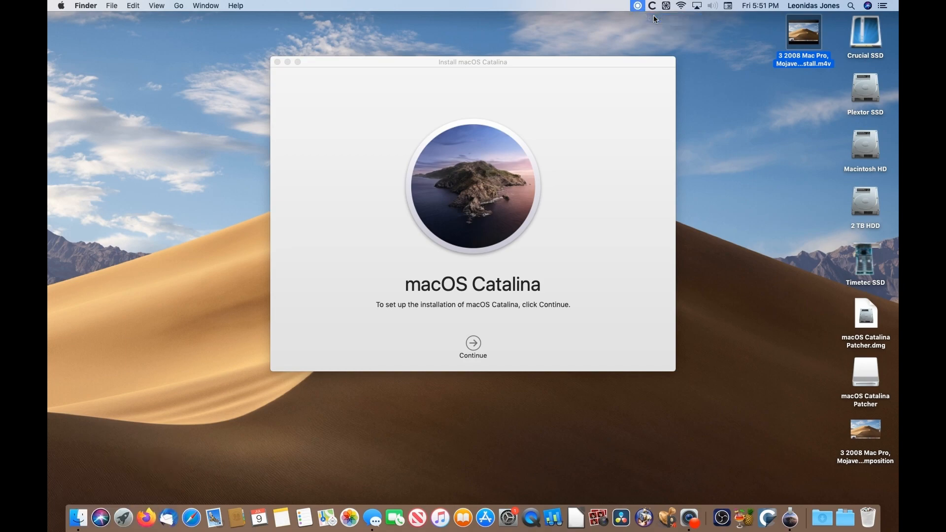
- Agree to the licence, install onto Crucial SSD and authorise with the administrator password
click(472, 346)
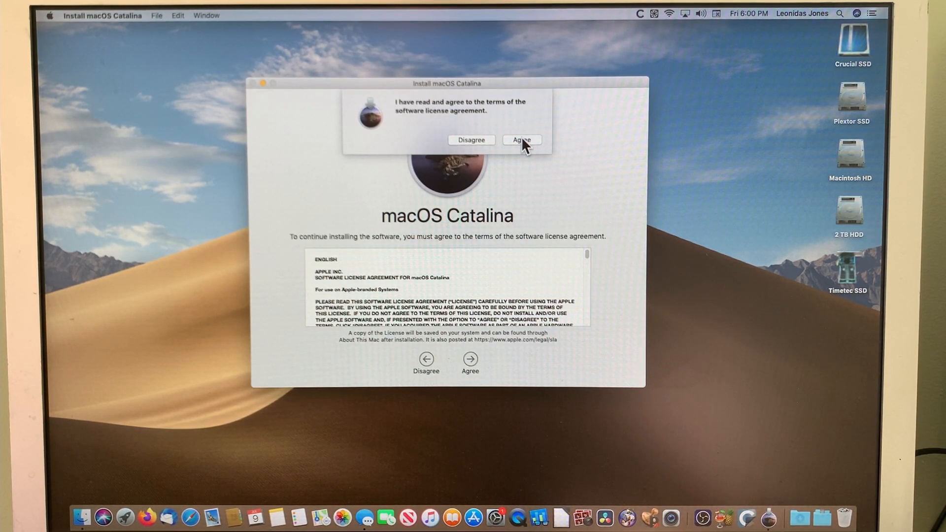
click(521, 139)
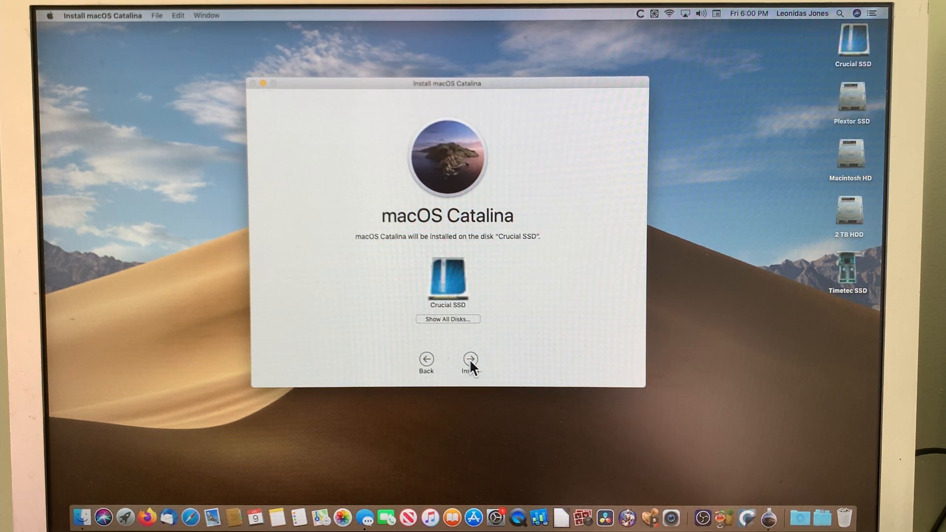
click(470, 358)
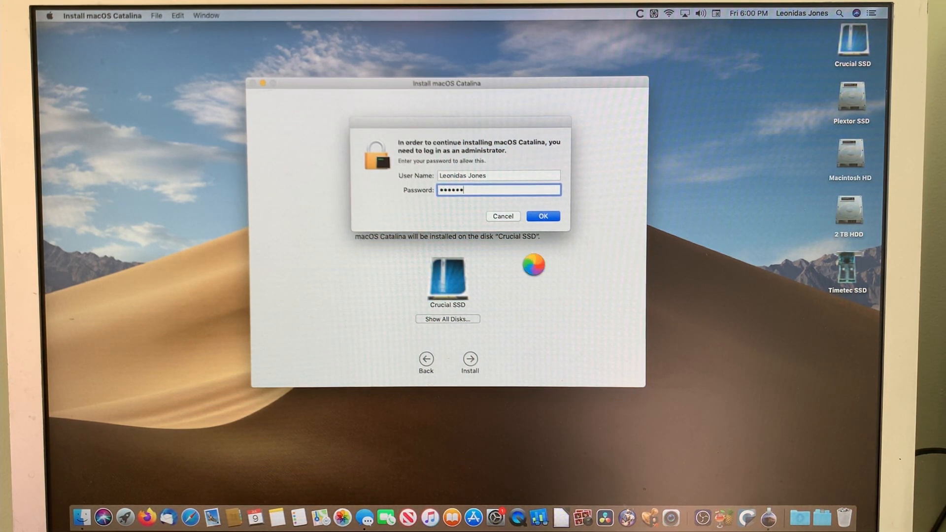
click(541, 215)
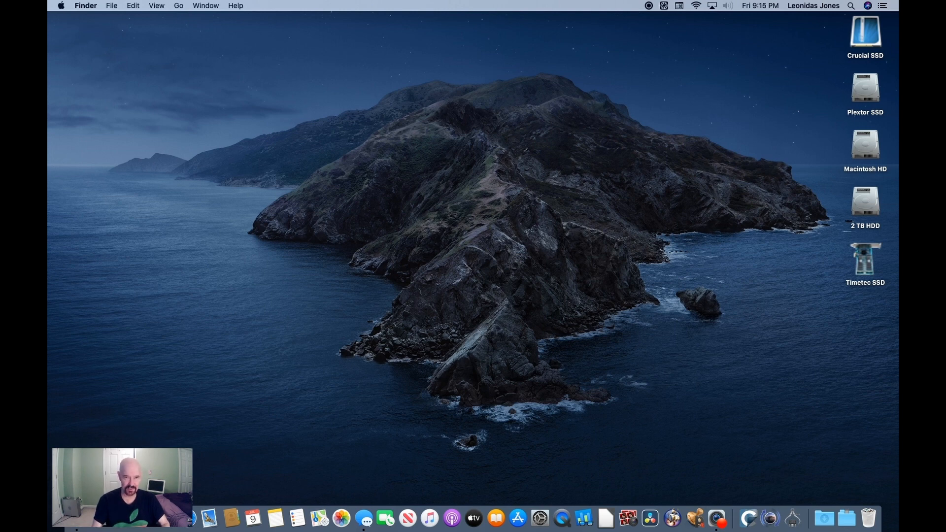
mouse_move(392, 242)
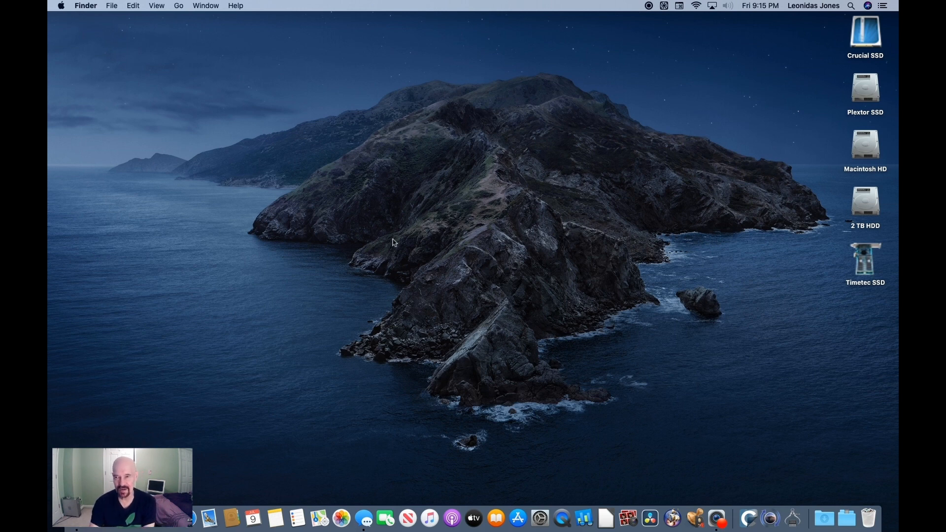
mouse_move(380, 227)
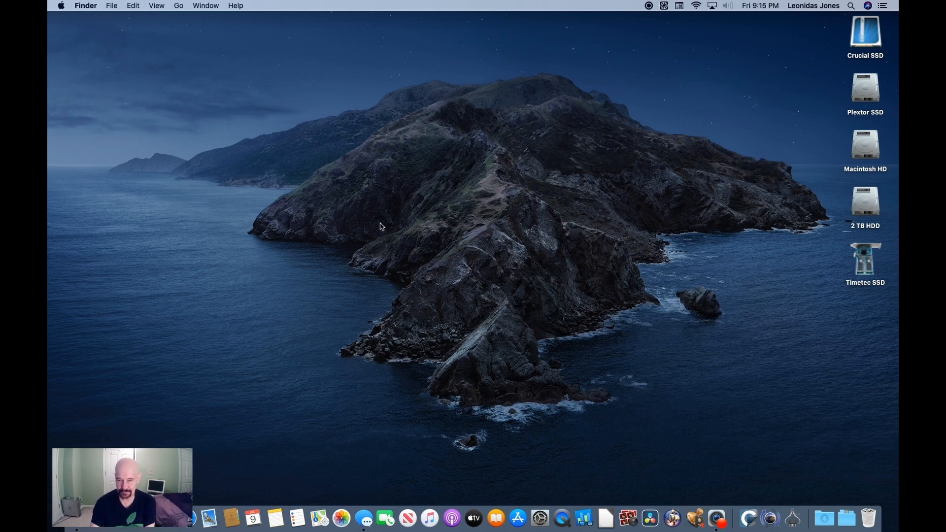
mouse_move(370, 220)
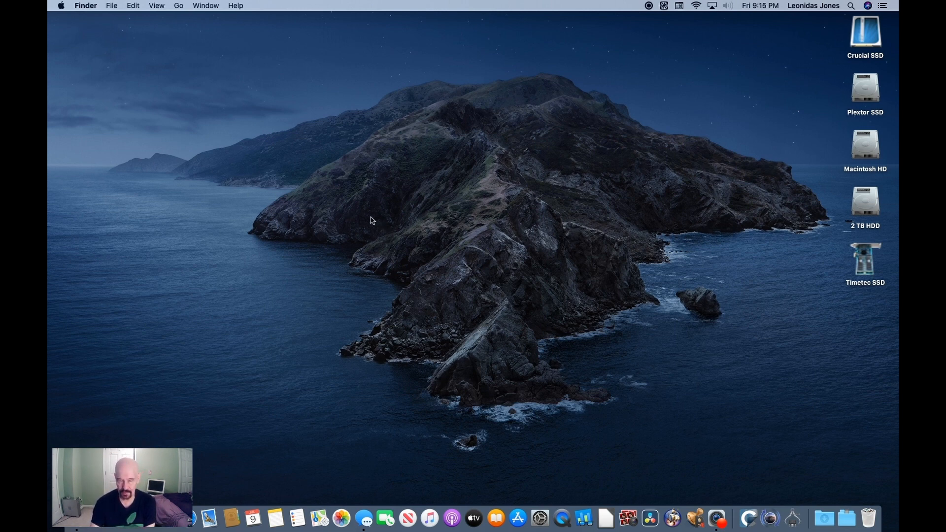
mouse_move(61, 9)
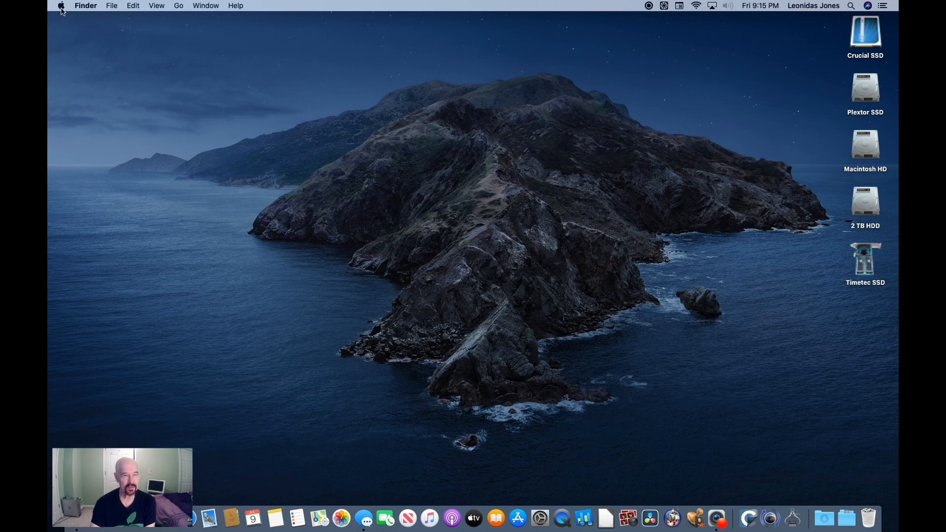
- Open the Apple menu on the Catalina desktop
click(60, 6)
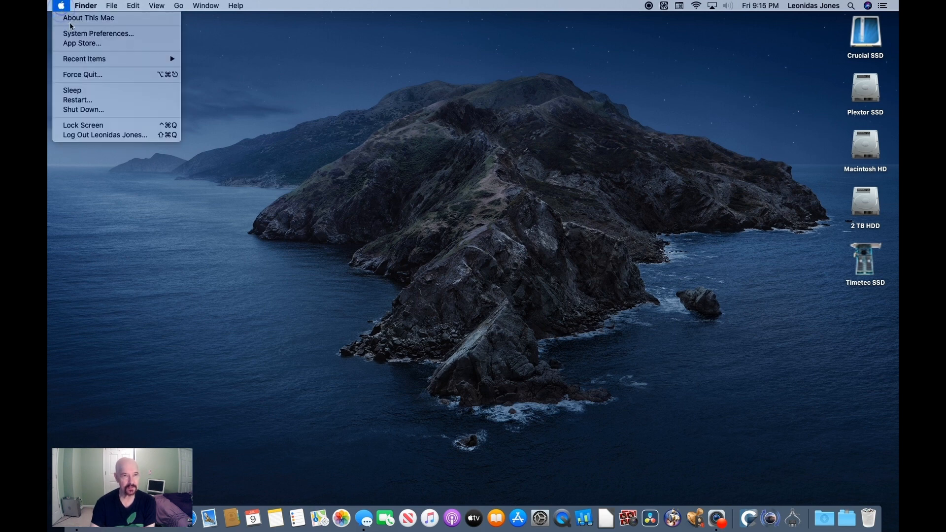
- Open About This Mac, review the Catalina 10.15.7 Mac Pro (Early 2008) overview, then the Displays details
click(477, 226)
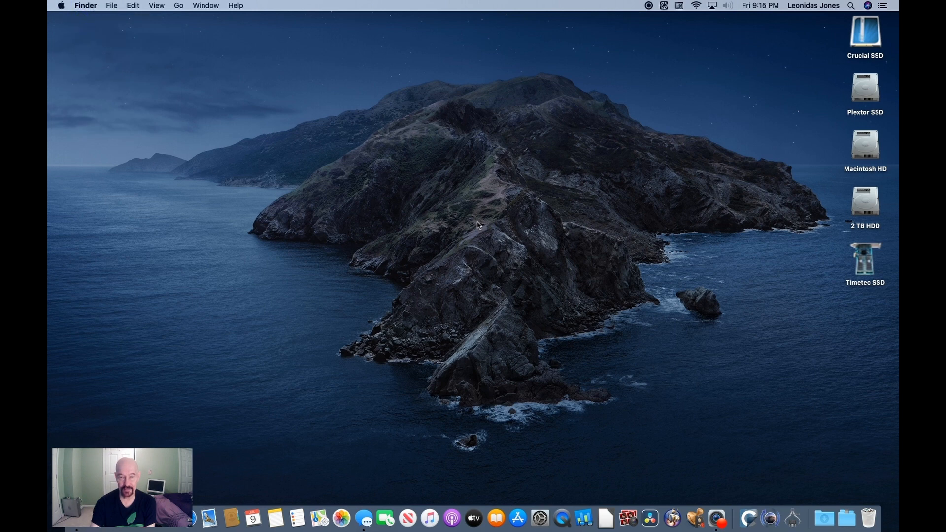
click(61, 6)
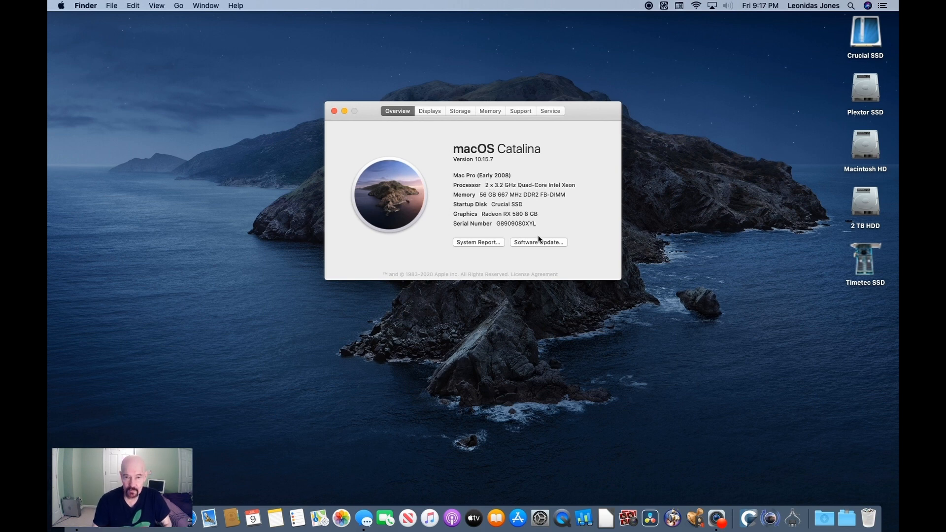
mouse_move(430, 112)
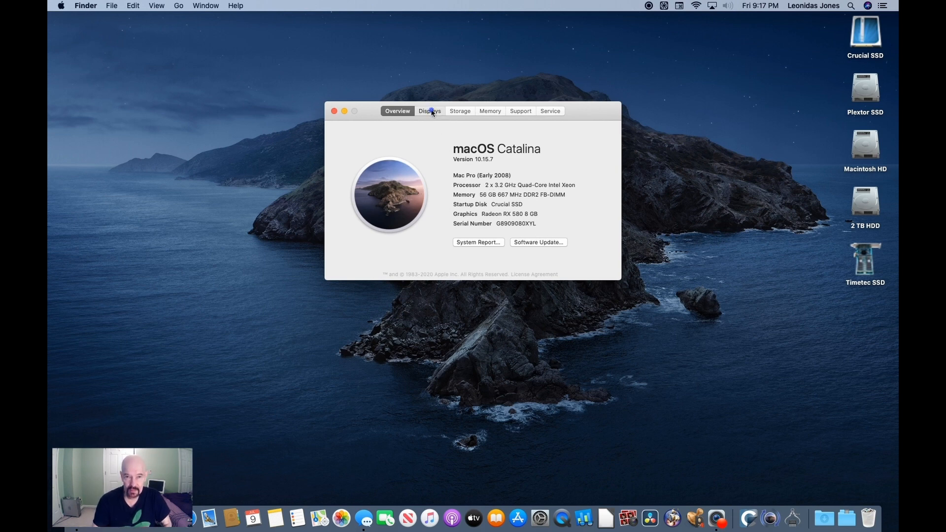
click(428, 111)
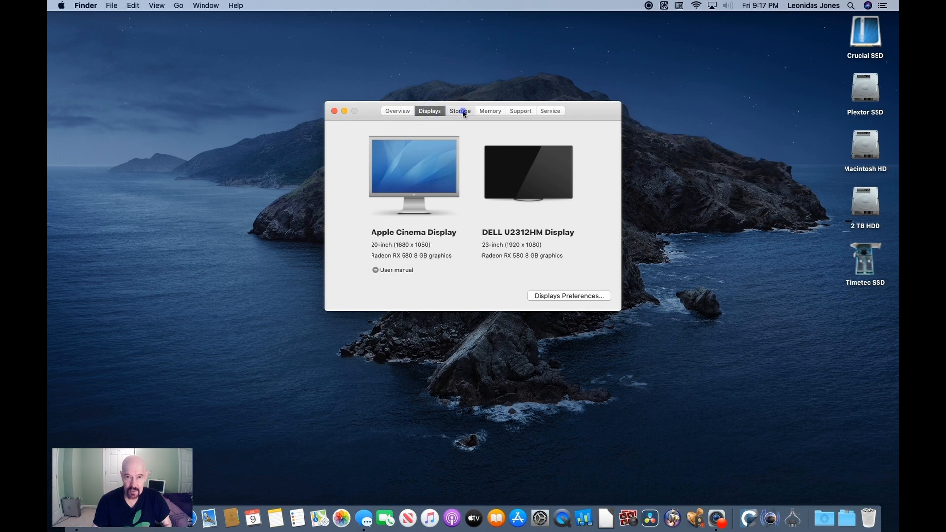
- Review Storage and Memory (eight filled slots), return to Overview and launch System Report
click(459, 111)
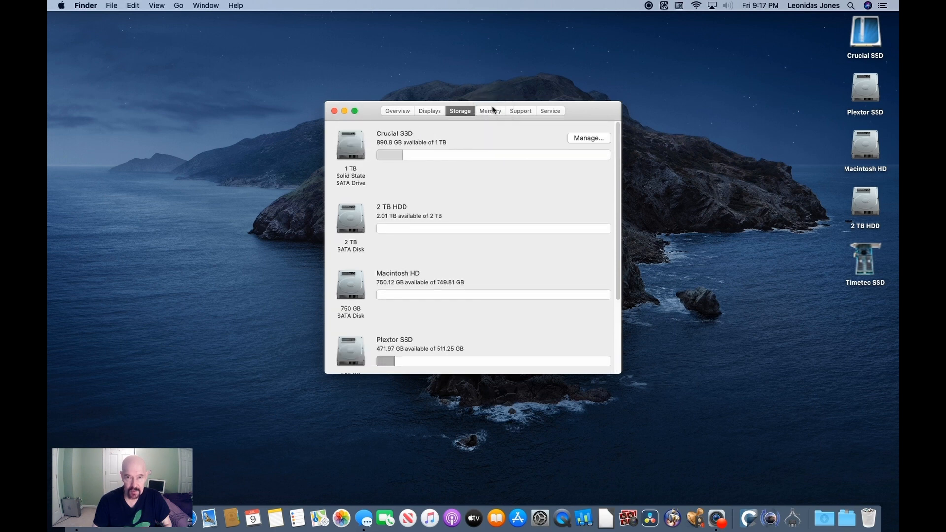
click(490, 111)
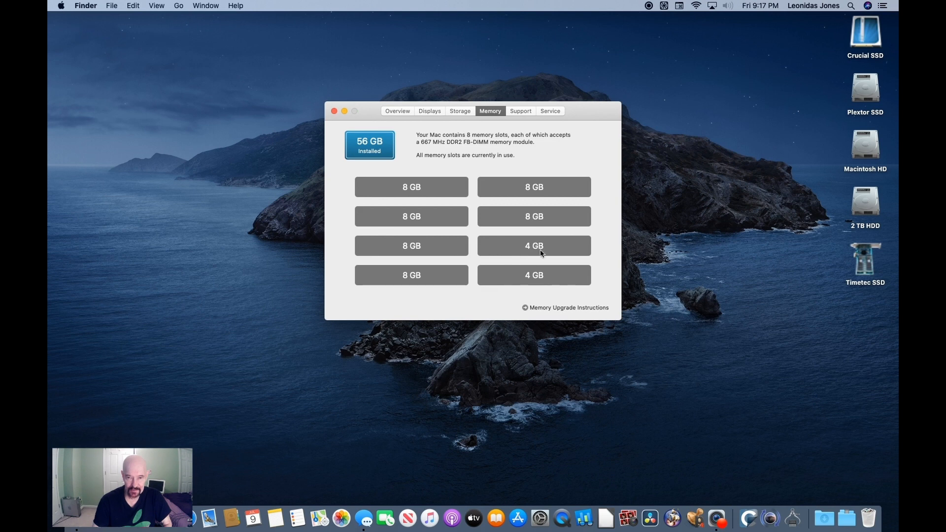
mouse_move(549, 270)
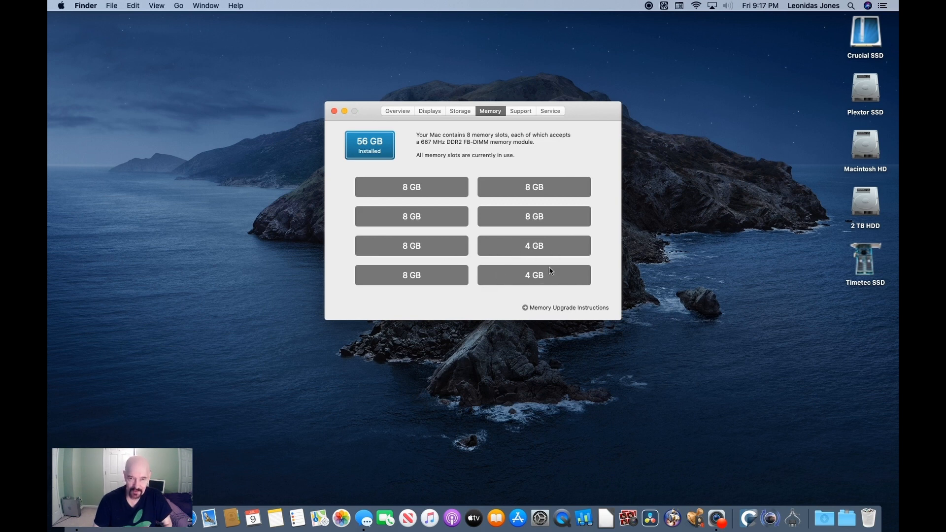
mouse_move(466, 149)
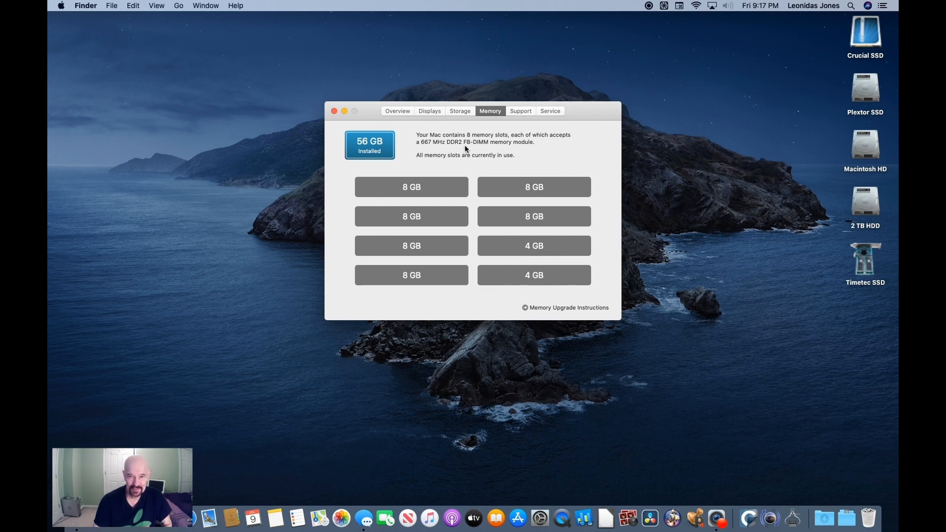
mouse_move(399, 106)
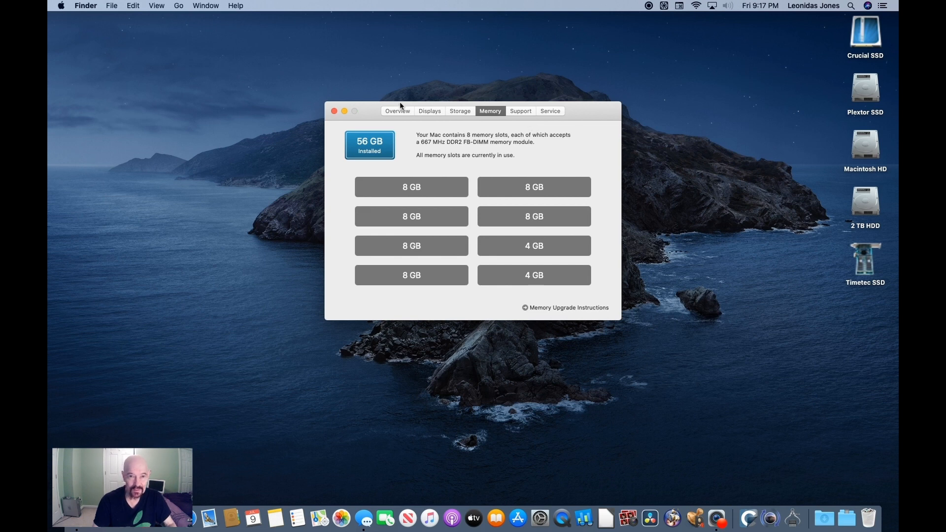
click(397, 112)
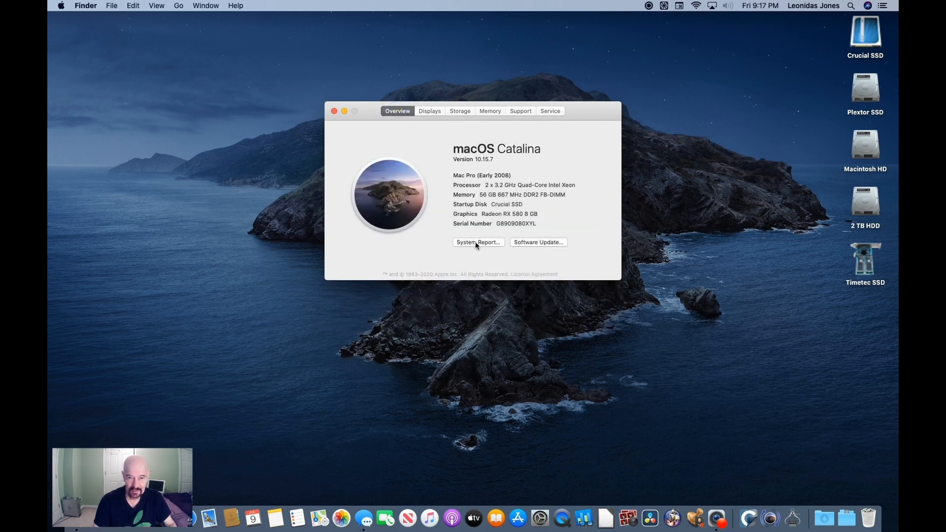
click(477, 242)
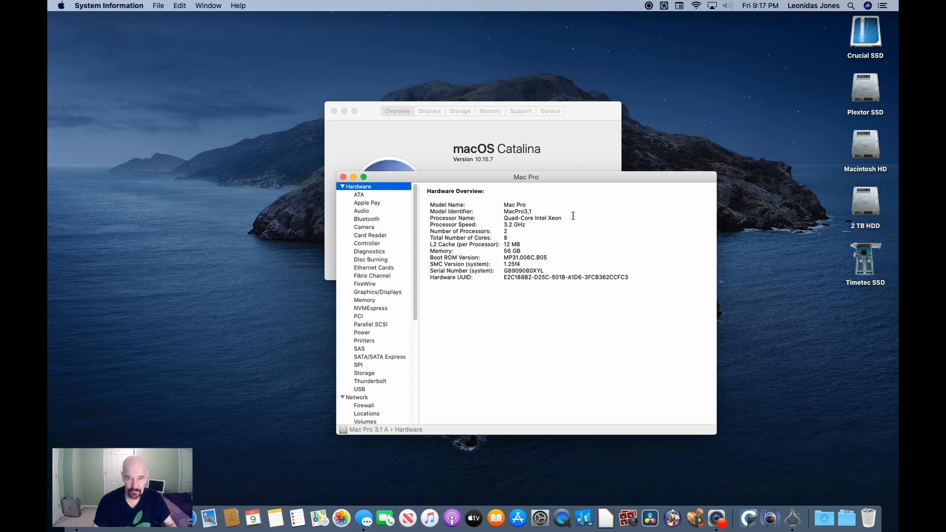
mouse_move(392, 276)
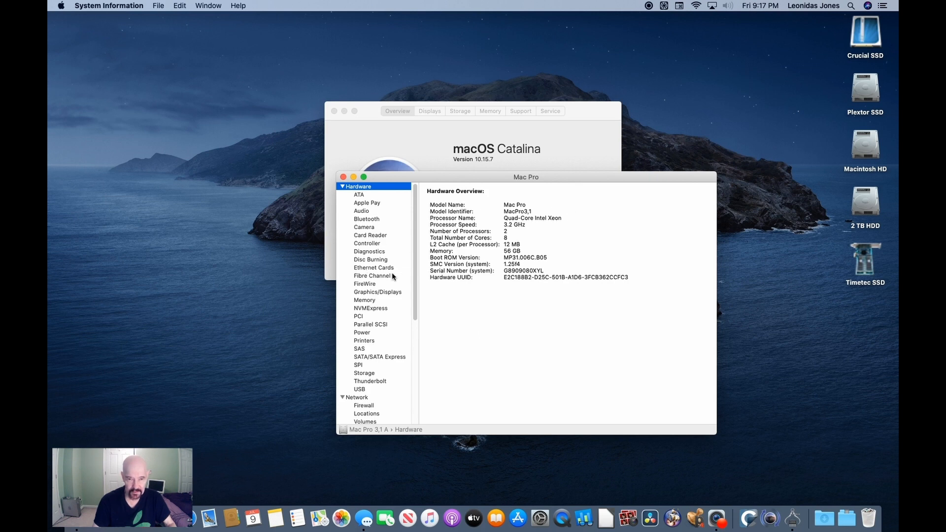
mouse_move(374, 223)
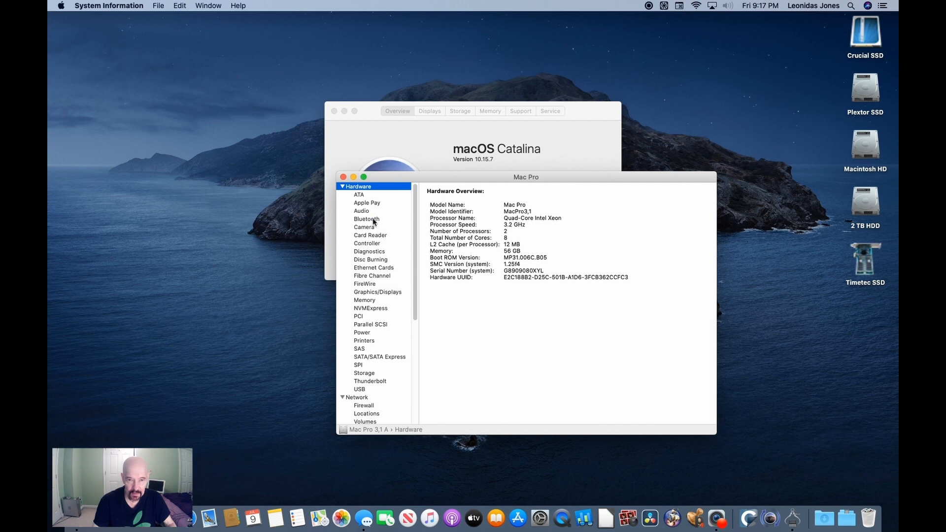
- Review Bluetooth hardware details, then the Wi-Fi entry showing an AirPort Extreme card Connected
click(366, 219)
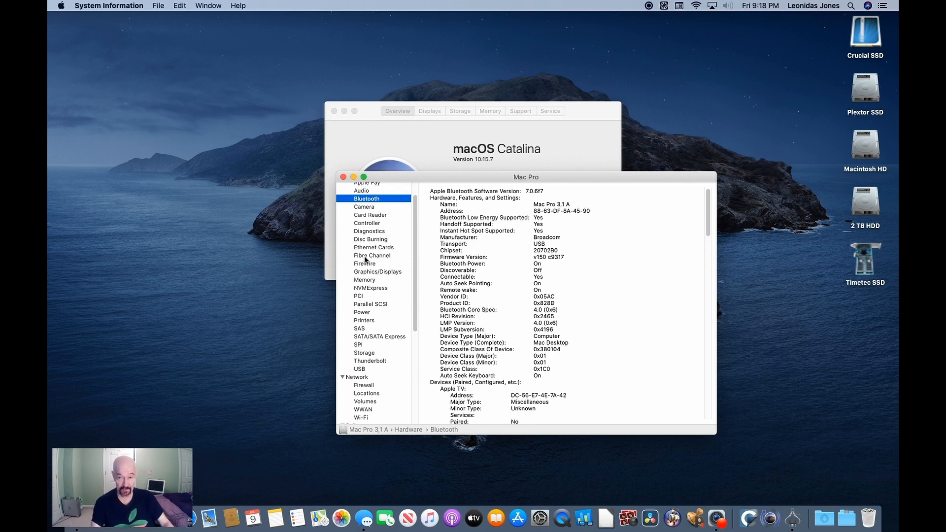
mouse_move(480, 236)
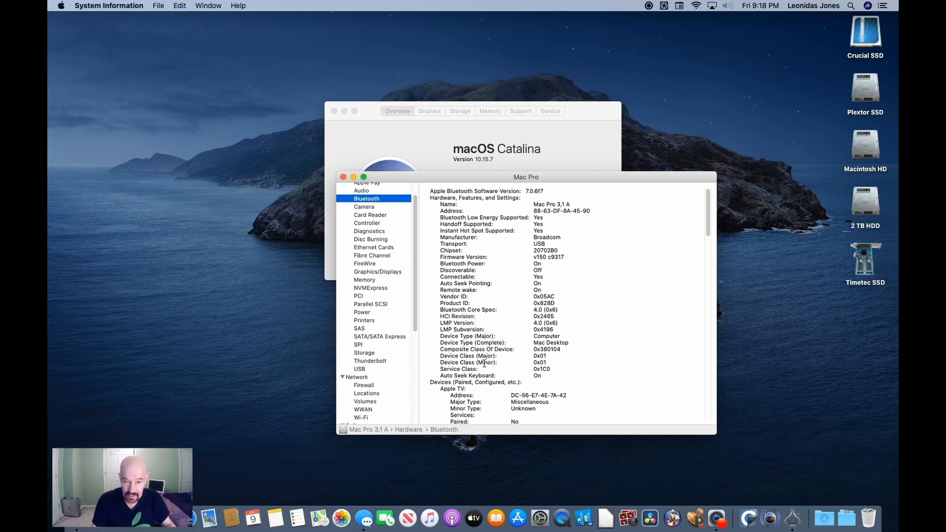
scroll(down, 3)
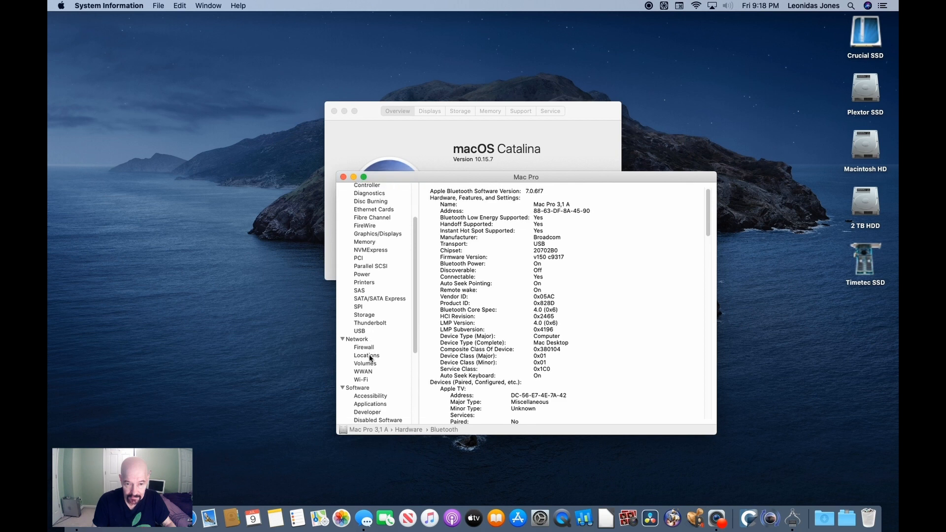
click(360, 379)
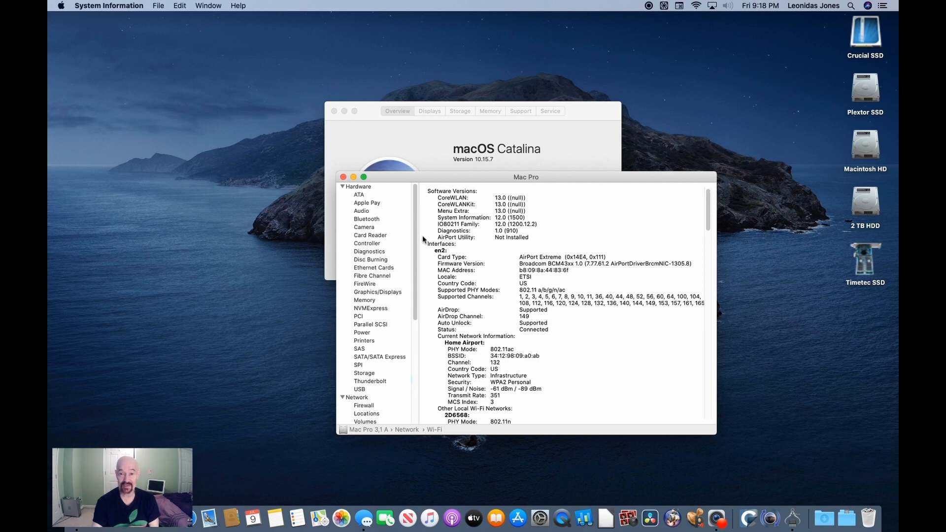
mouse_move(424, 228)
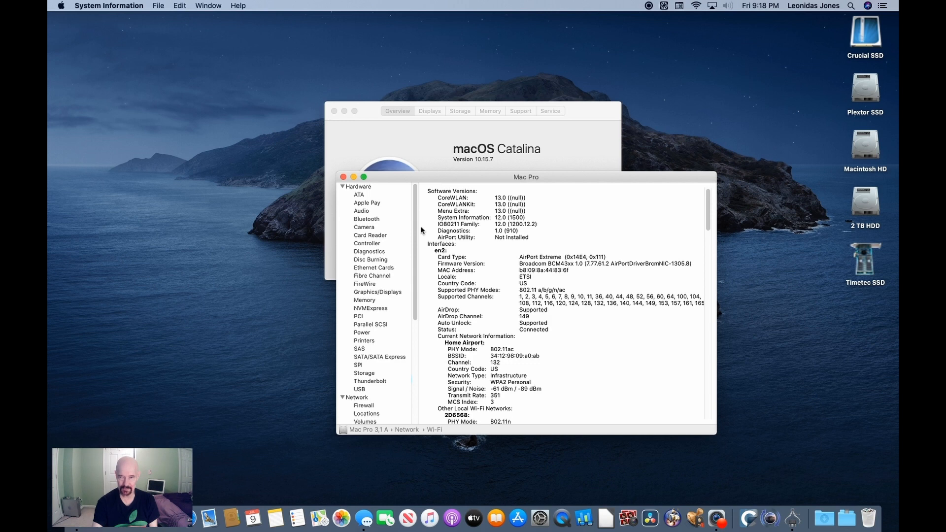
scroll(down, 3)
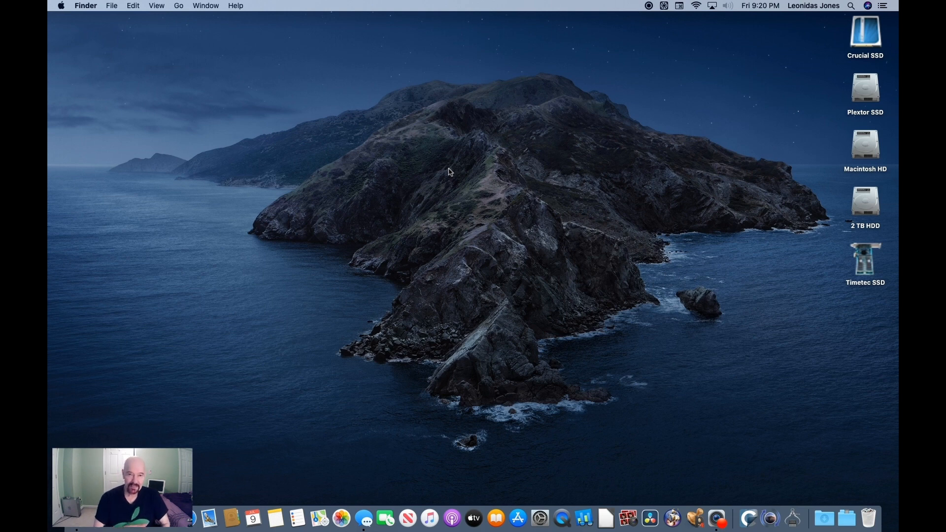
mouse_move(474, 312)
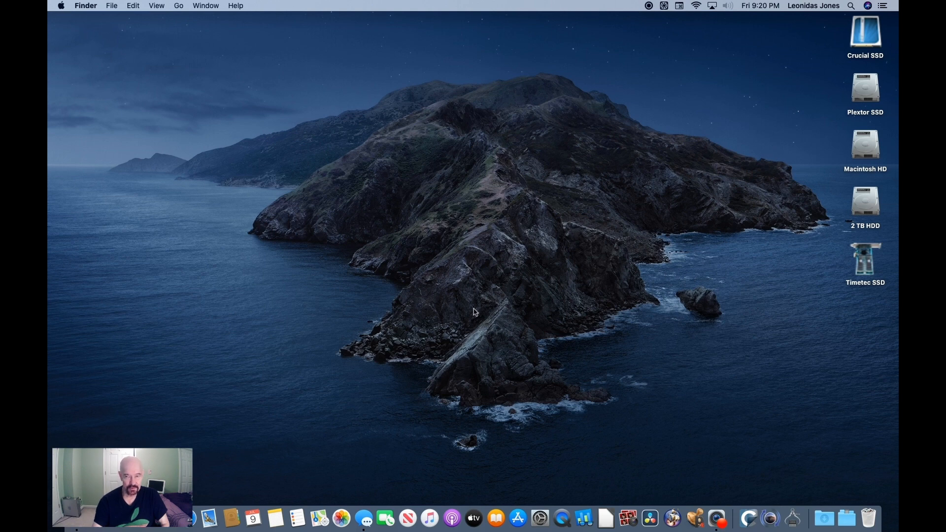